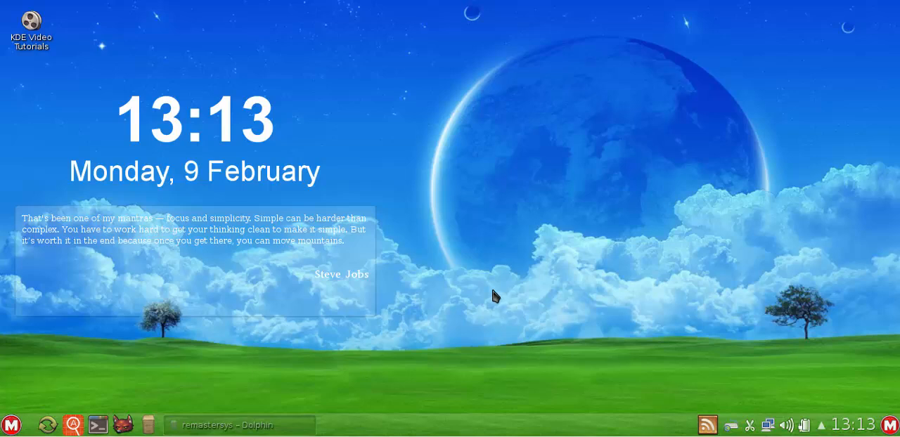
{"action": "mouse_move", "coordinate": [481, 242]}
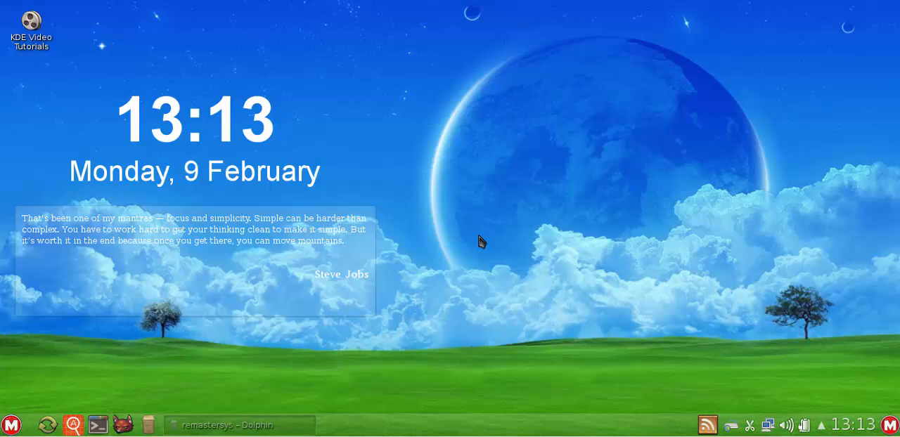
{"action": "mouse_move", "coordinate": [366, 238]}
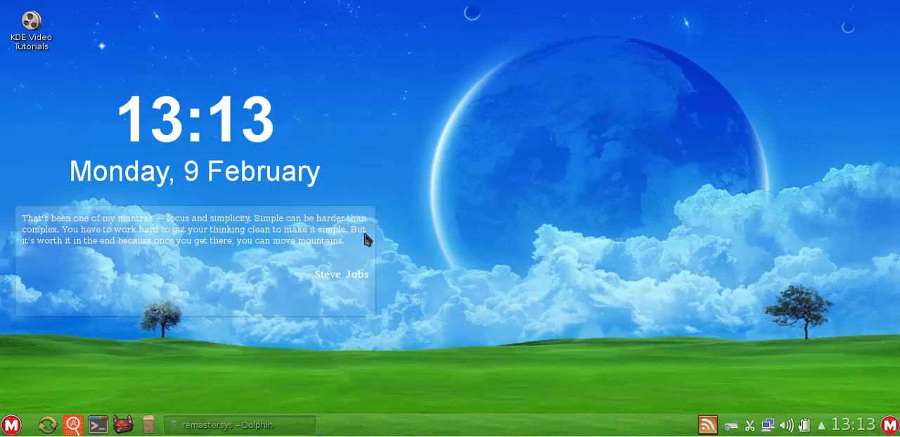
{"action": "mouse_move", "coordinate": [430, 256]}
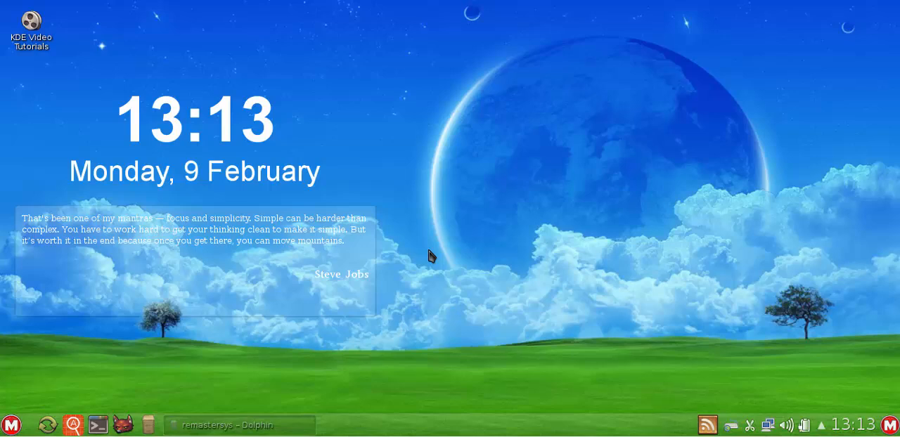
{"action": "mouse_move", "coordinate": [442, 330]}
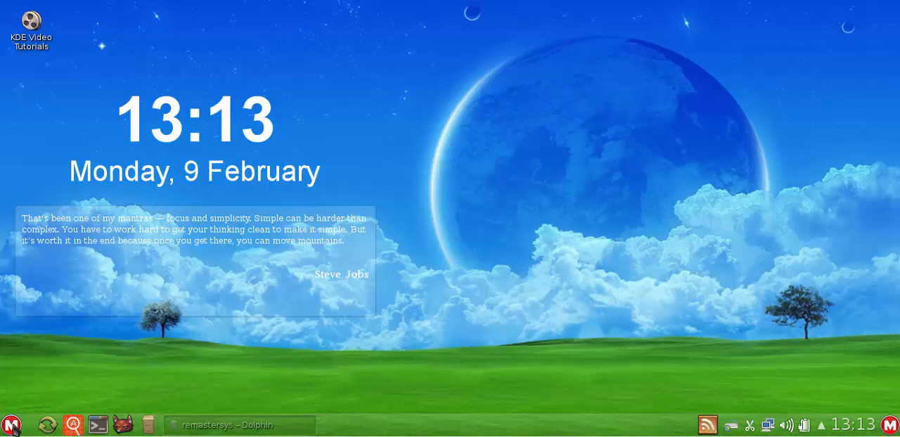
Bring up CompizConfig Settings Manager and drag it down toward the screen bottom, wobbling
{"action": "left_click", "coordinate": [11, 424]}
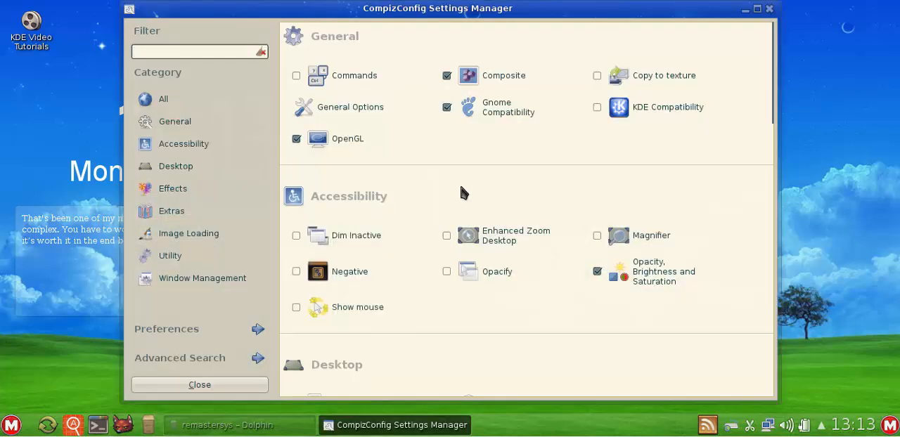
{"action": "left_click_drag", "start_coordinate": [437, 9], "coordinate": [526, 23]}
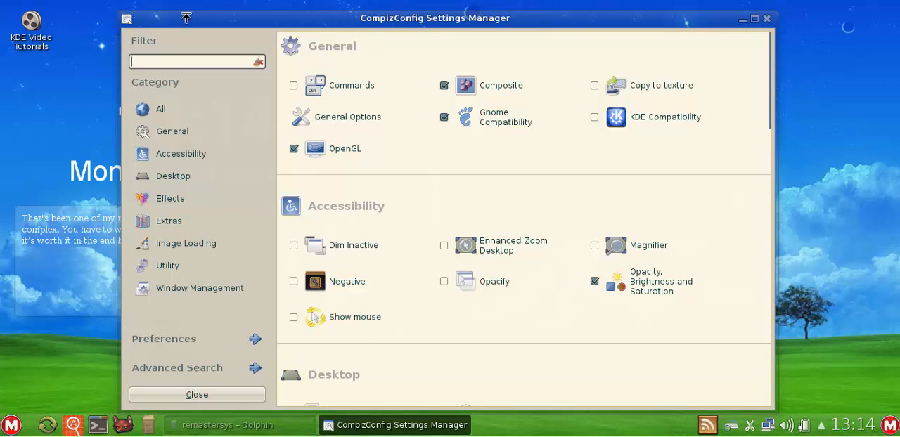
{"action": "mouse_move", "coordinate": [787, 340]}
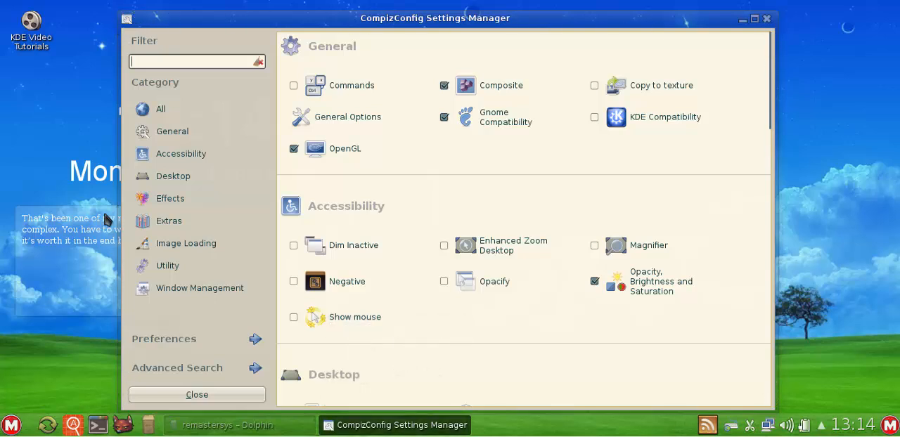
{"action": "mouse_move", "coordinate": [274, 31]}
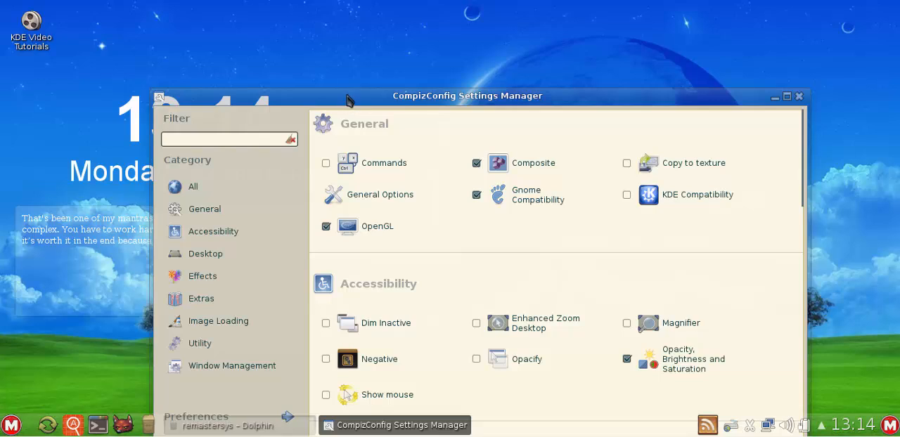
{"action": "left_click_drag", "start_coordinate": [467, 96], "coordinate": [456, 25]}
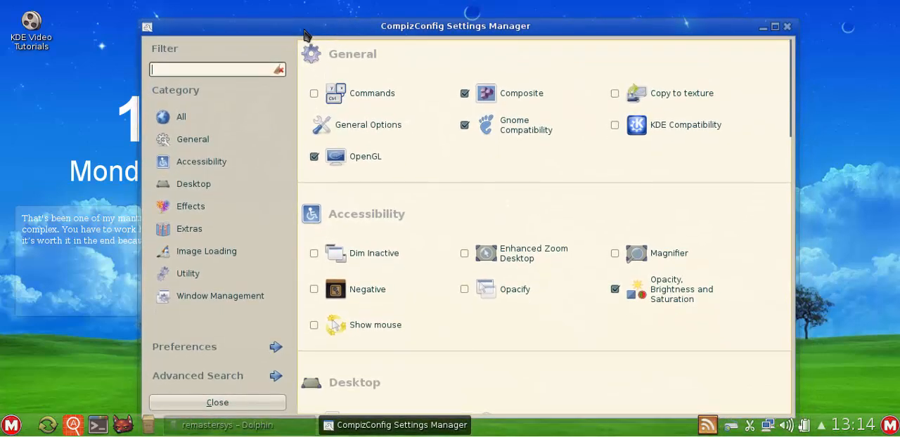
{"action": "left_click_drag", "start_coordinate": [456, 25], "coordinate": [315, 352]}
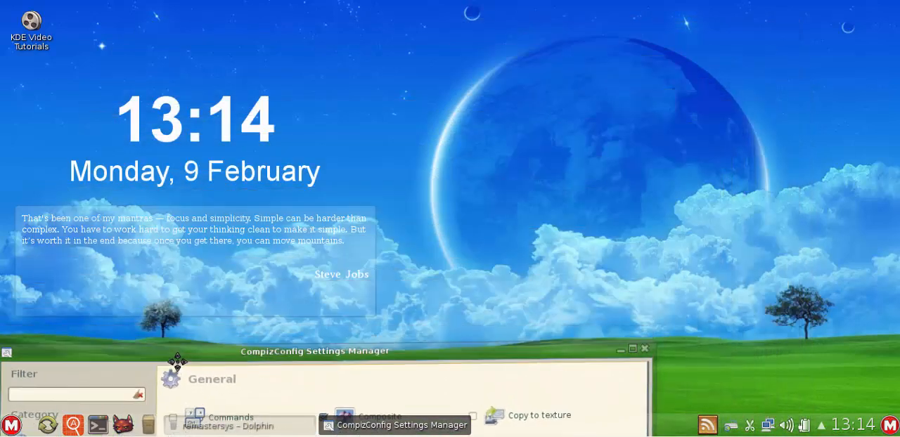
{"action": "left_click_drag", "start_coordinate": [315, 352], "coordinate": [329, 385]}
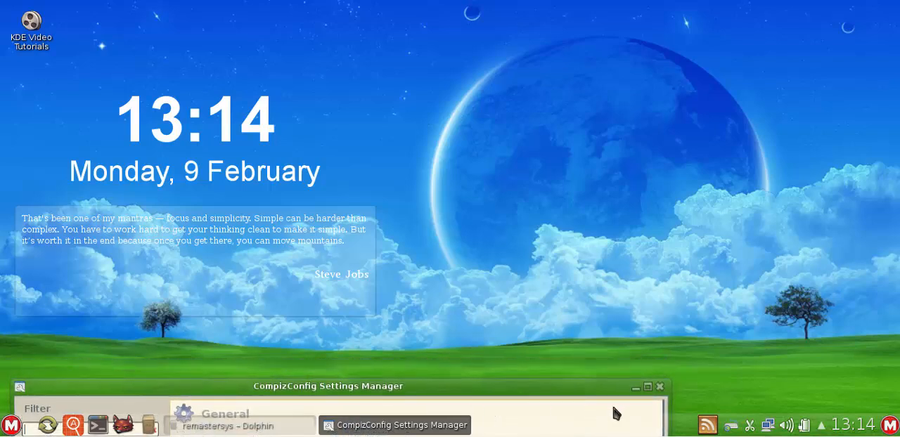
{"action": "mouse_move", "coordinate": [522, 391]}
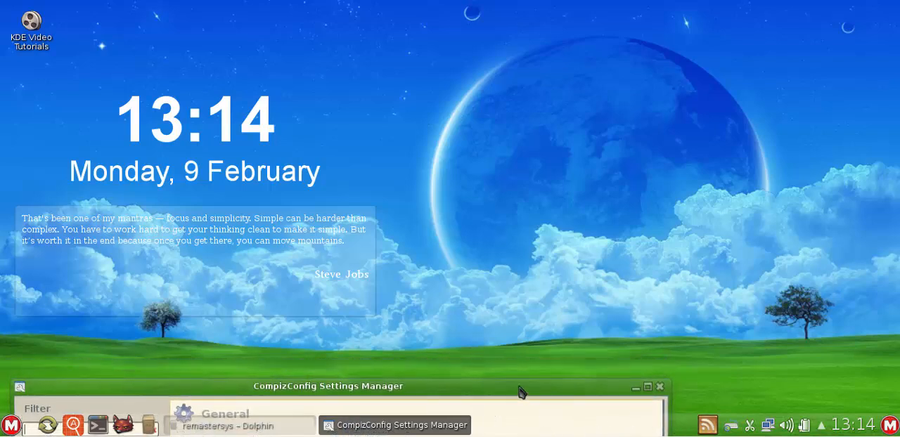
{"action": "mouse_move", "coordinate": [577, 401]}
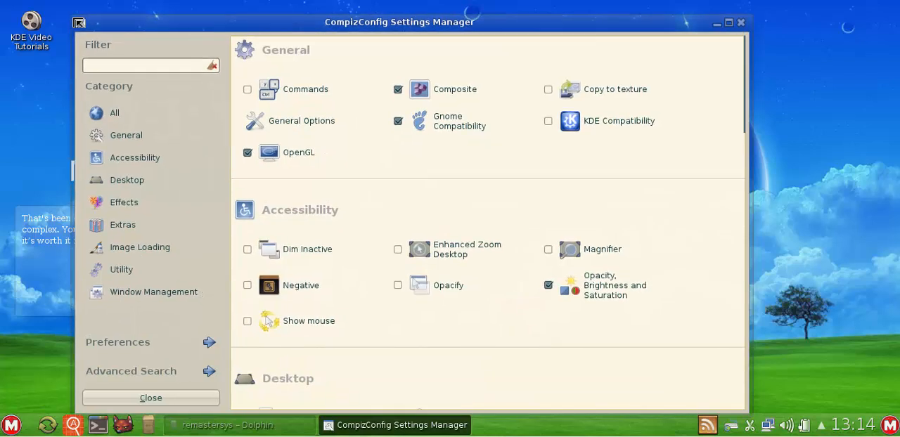
{"action": "mouse_move", "coordinate": [617, 166]}
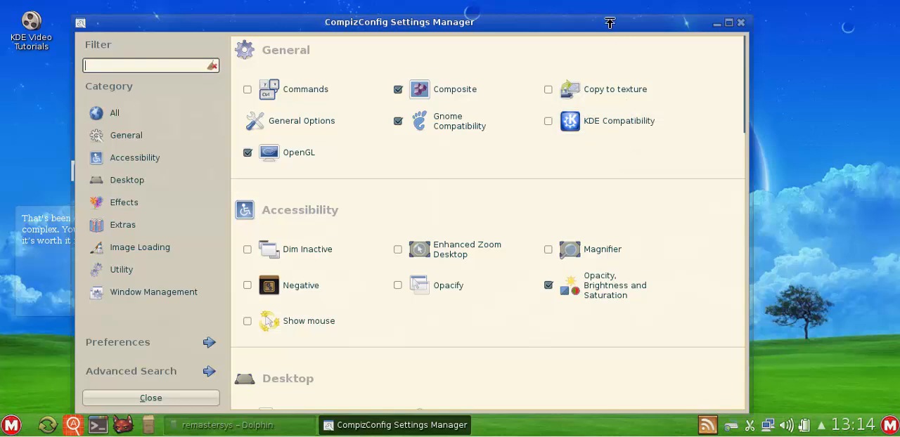
Drag the settings window back to the right along the top of the desktop
{"action": "left_click_drag", "start_coordinate": [399, 23], "coordinate": [453, 14]}
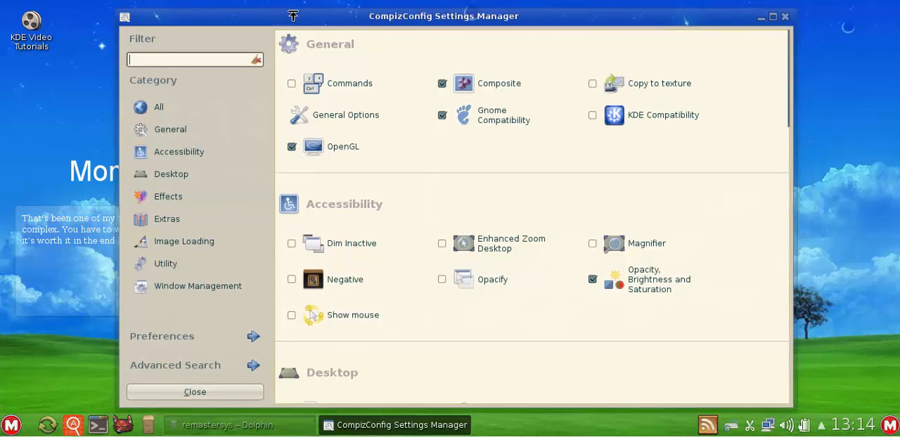
{"action": "mouse_move", "coordinate": [638, 27]}
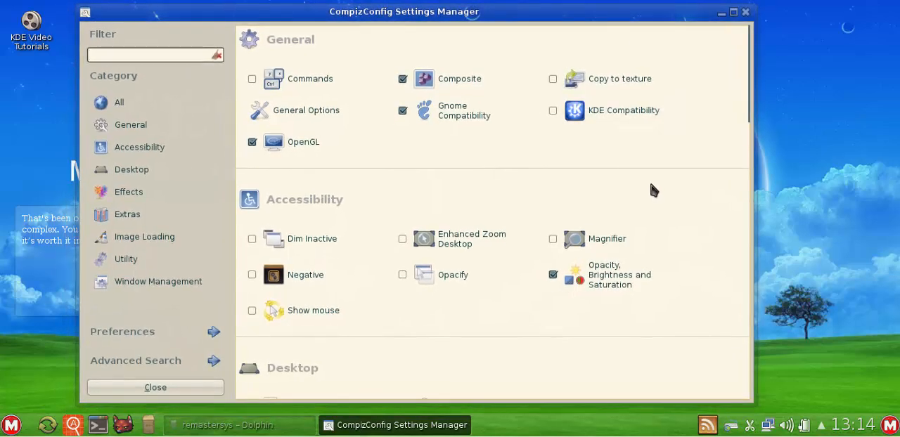
{"action": "mouse_move", "coordinate": [605, 79]}
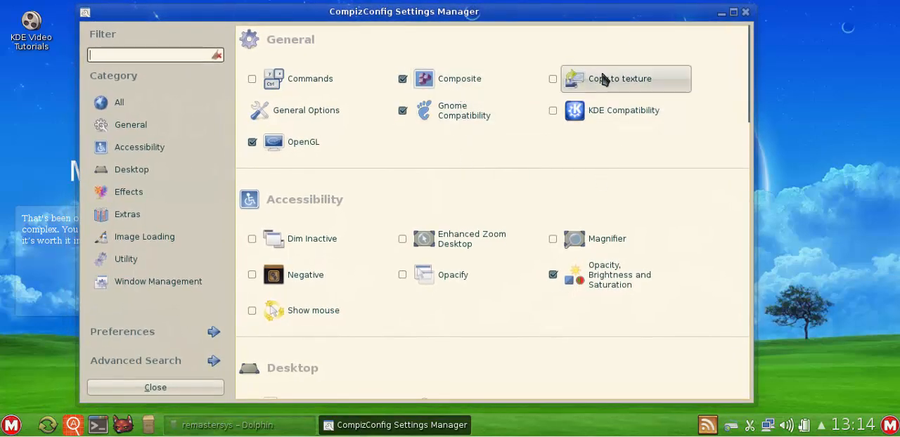
{"action": "mouse_move", "coordinate": [405, 12]}
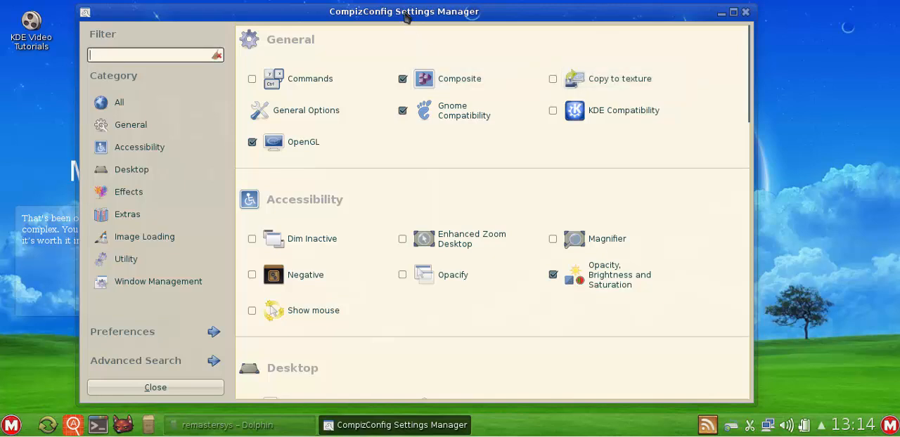
{"action": "left_click_drag", "start_coordinate": [405, 11], "coordinate": [540, 11]}
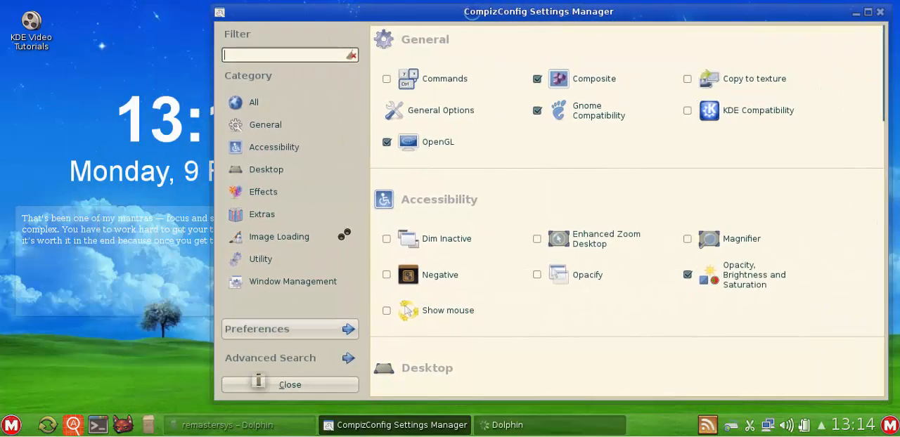
Raise the settings window over Dolphin and drag it across the screen to show wobbling
{"action": "left_click", "coordinate": [371, 424]}
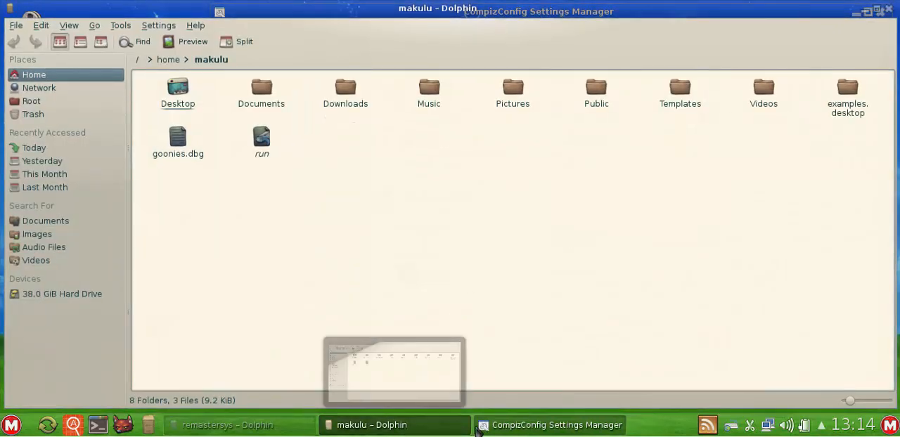
{"action": "left_click", "coordinate": [555, 425]}
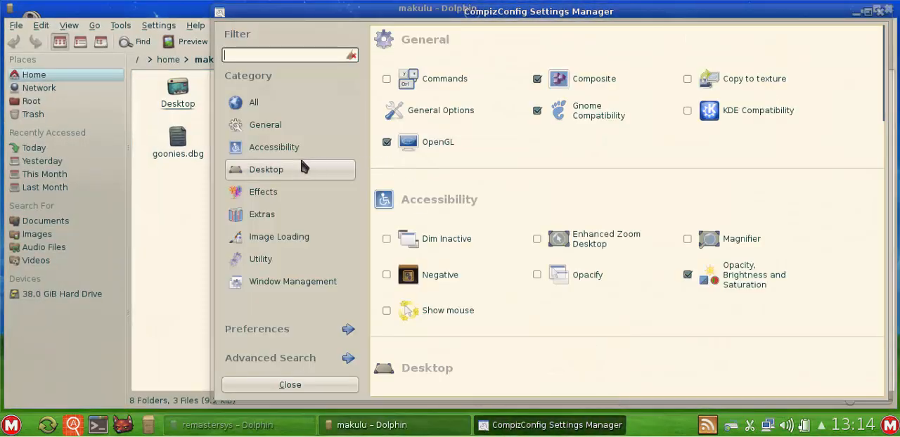
{"action": "mouse_move", "coordinate": [99, 186]}
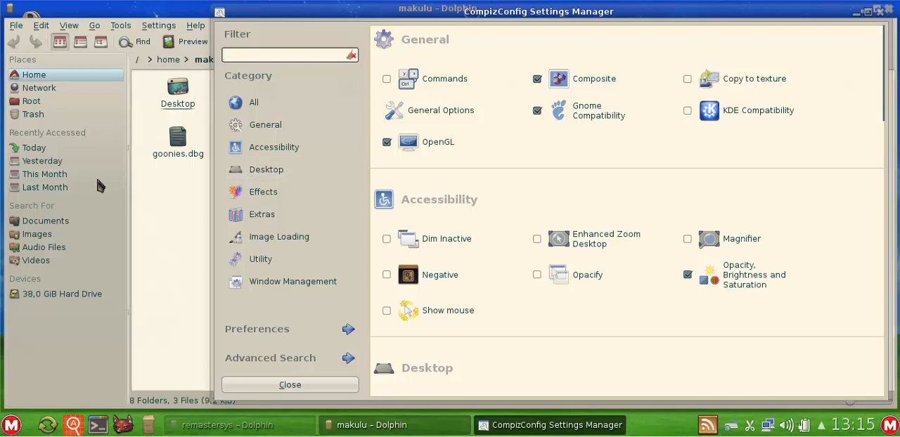
{"action": "mouse_move", "coordinate": [125, 204]}
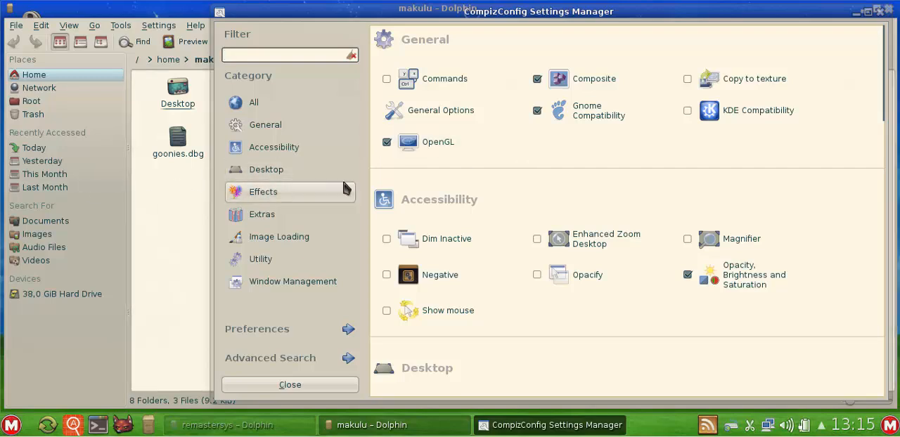
{"action": "mouse_move", "coordinate": [456, 156]}
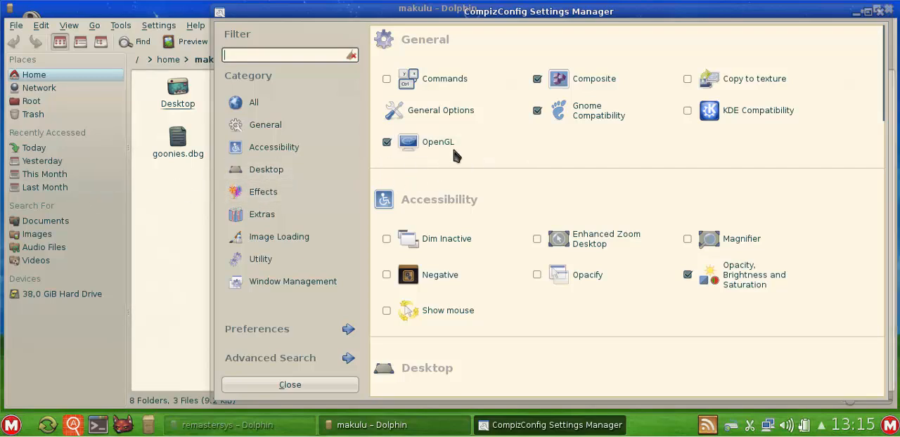
{"action": "mouse_move", "coordinate": [587, 83]}
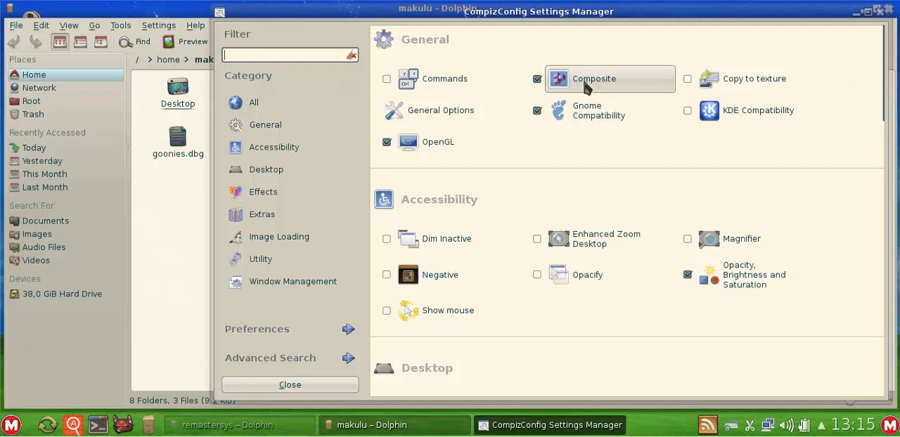
{"action": "mouse_move", "coordinate": [588, 113]}
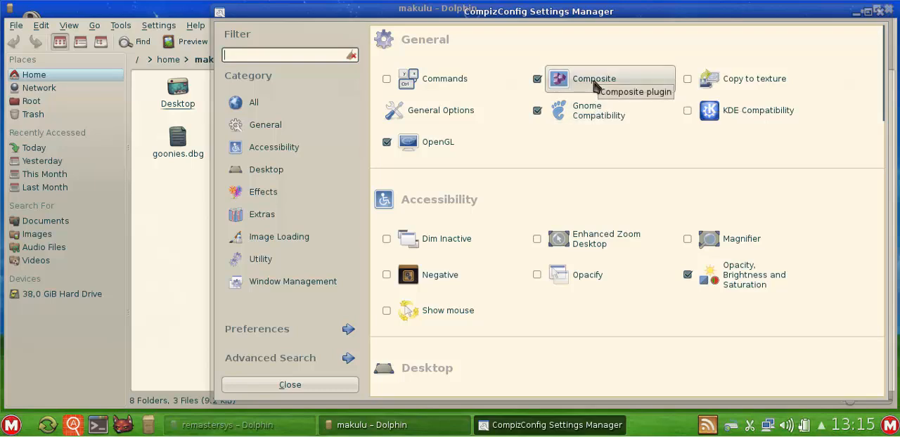
{"action": "mouse_move", "coordinate": [612, 109]}
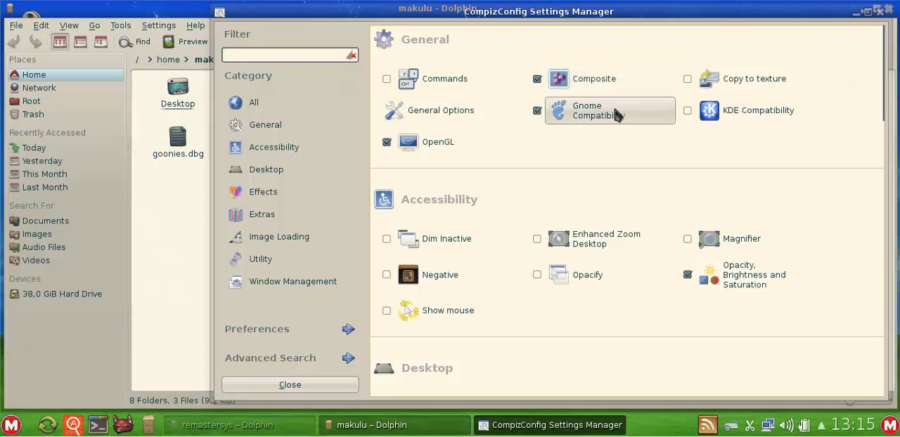
{"action": "mouse_move", "coordinate": [605, 79]}
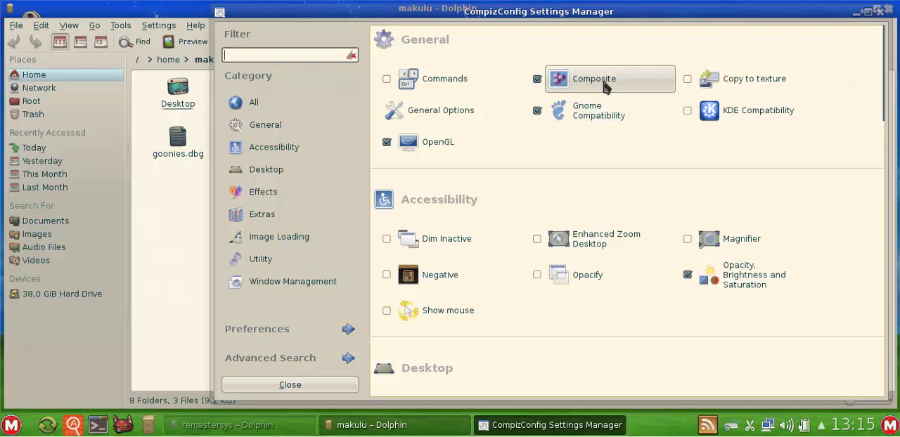
{"action": "mouse_move", "coordinate": [610, 110]}
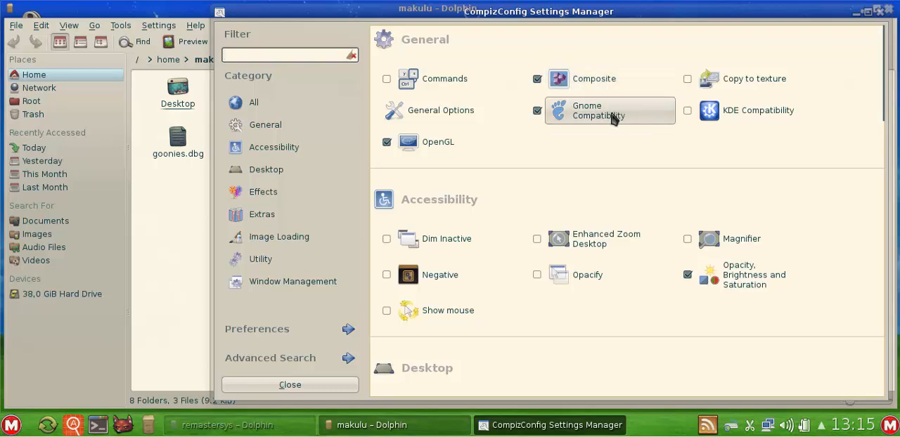
{"action": "mouse_move", "coordinate": [610, 109]}
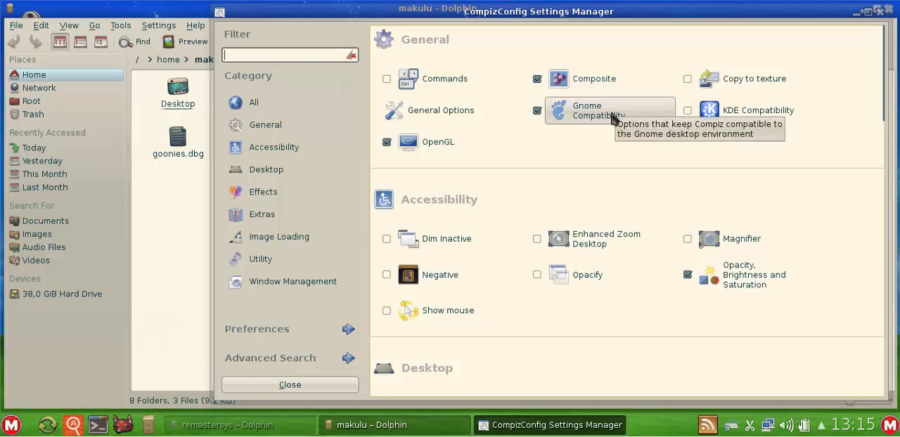
{"action": "mouse_move", "coordinate": [441, 110]}
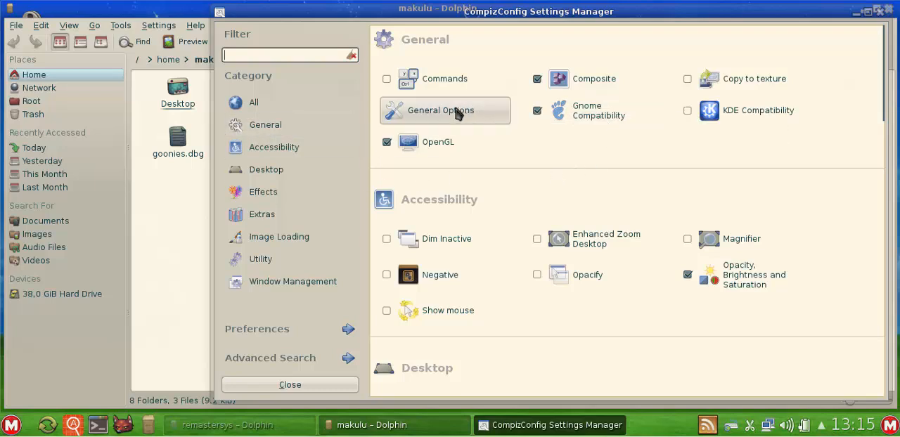
{"action": "mouse_move", "coordinate": [144, 154]}
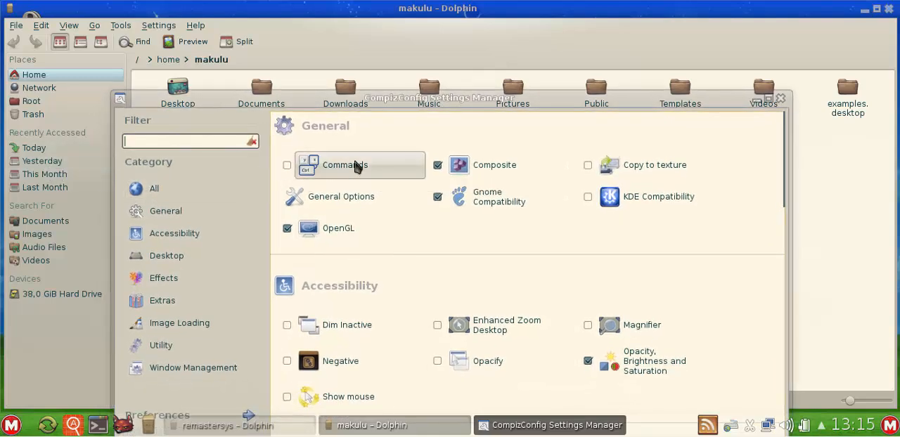
{"action": "left_click_drag", "start_coordinate": [439, 98], "coordinate": [675, 51]}
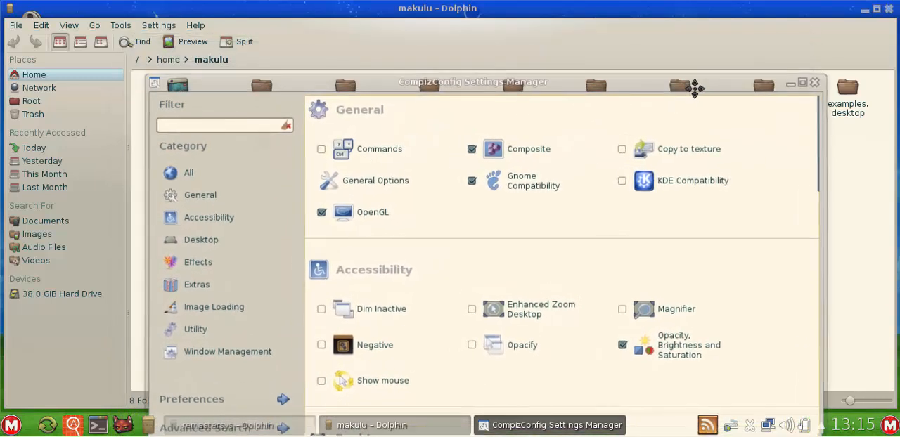
{"action": "left_click_drag", "start_coordinate": [473, 82], "coordinate": [477, 141]}
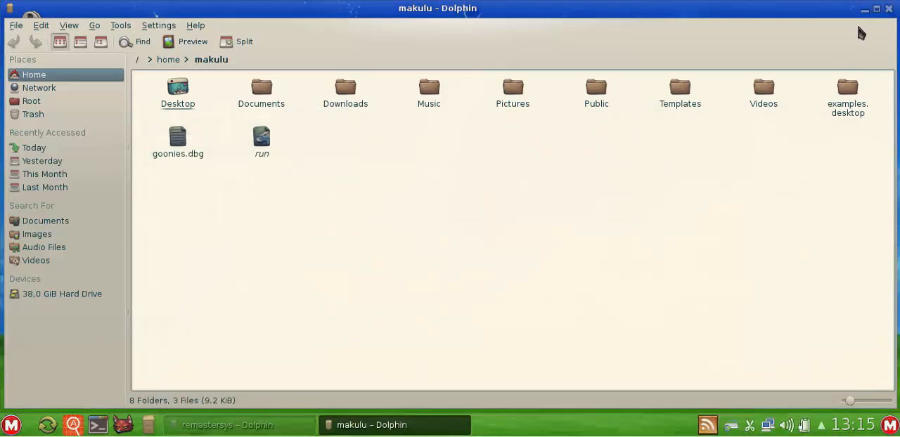
Close the home folder window and start a Konsole terminal from the panel
{"action": "left_click", "coordinate": [866, 8]}
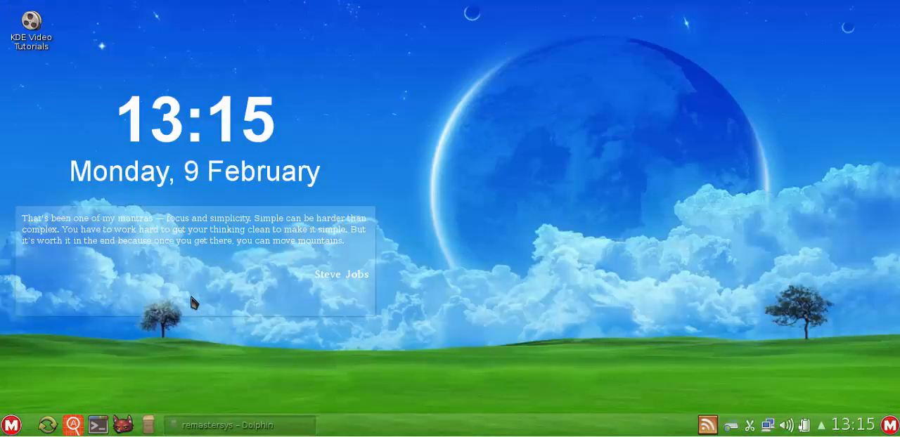
{"action": "mouse_move", "coordinate": [210, 340]}
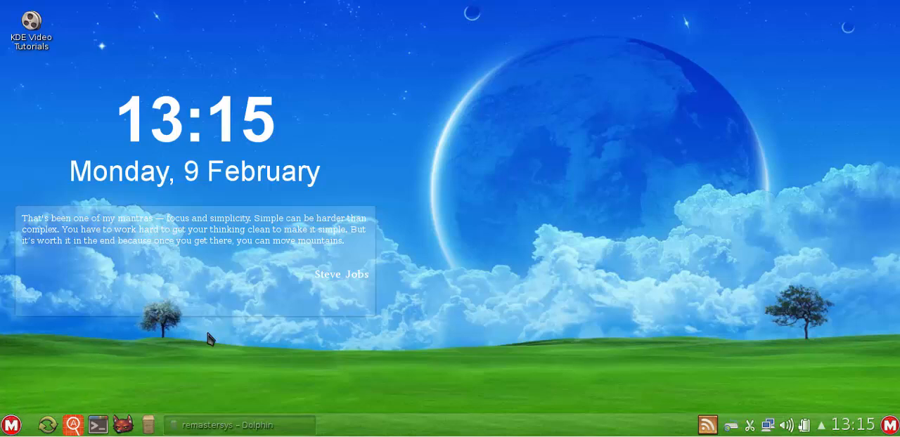
{"action": "mouse_move", "coordinate": [423, 205]}
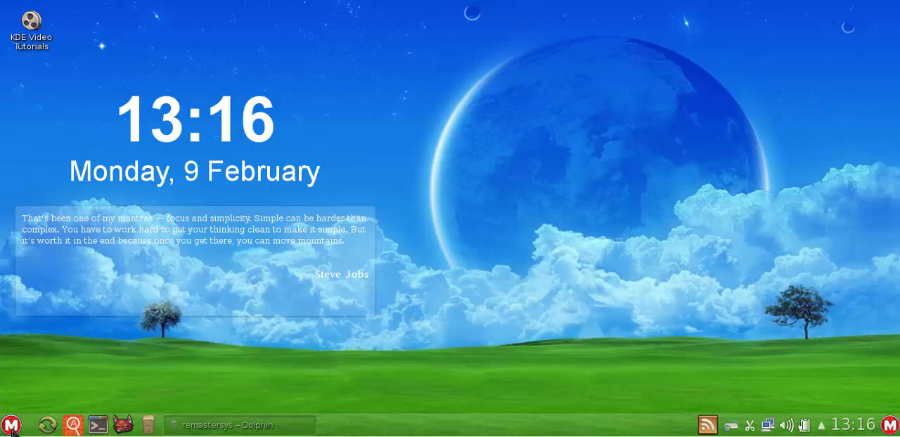
{"action": "mouse_move", "coordinate": [11, 426]}
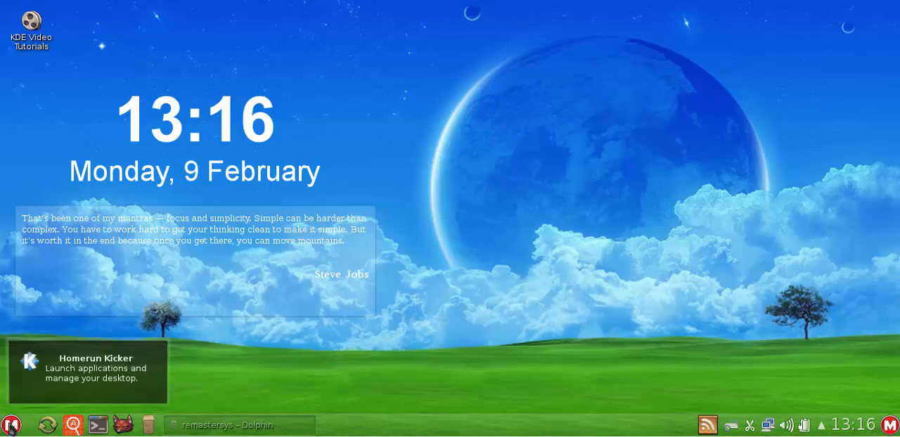
{"action": "left_click", "coordinate": [98, 424]}
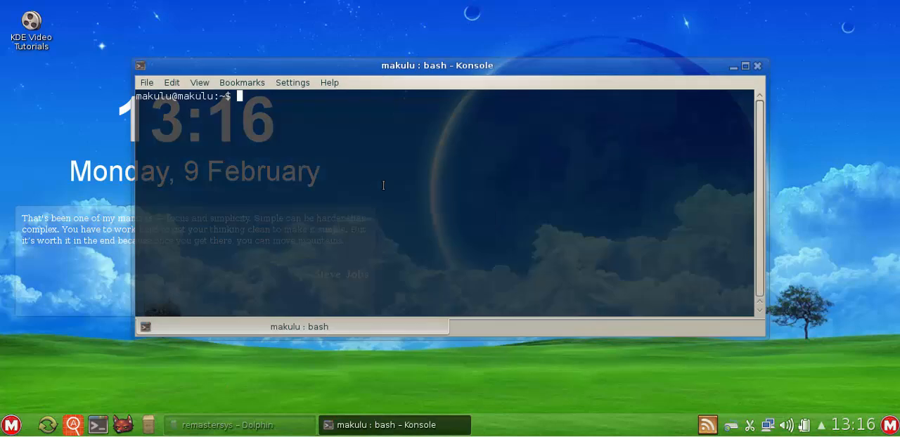
{"action": "mouse_move", "coordinate": [419, 76]}
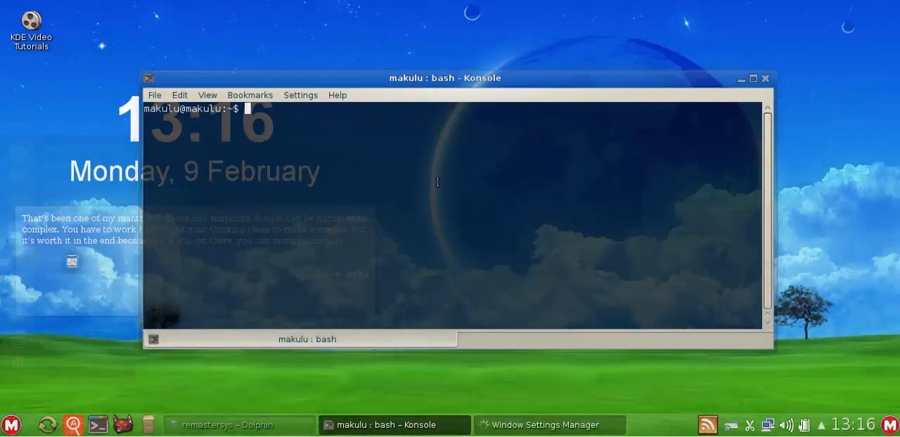
Close the effects settings manager and drag the Konsole window around, wobbling, back into place
{"action": "left_click", "coordinate": [548, 425]}
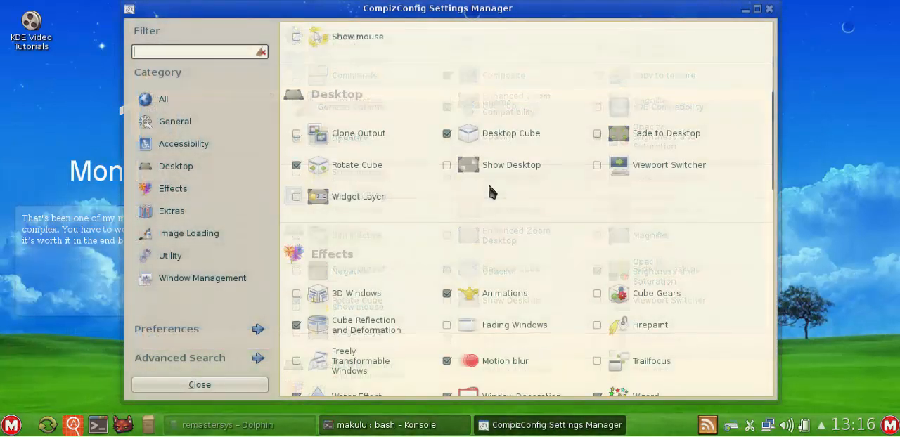
{"action": "left_click", "coordinate": [393, 424]}
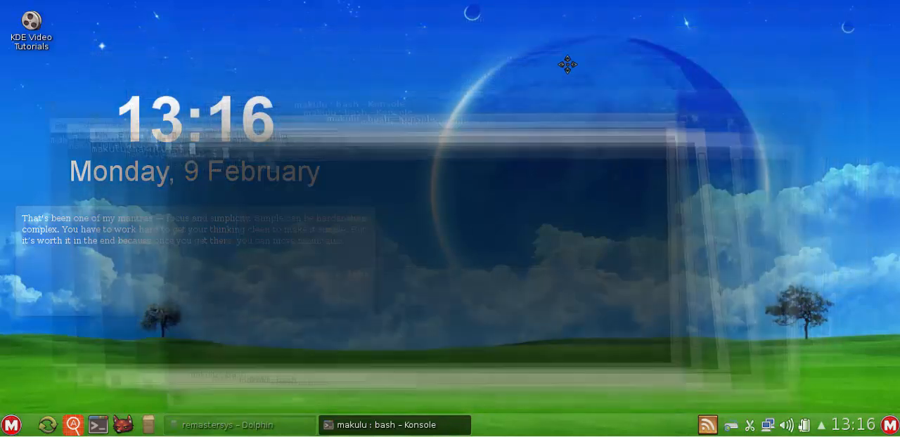
{"action": "left_click_drag", "start_coordinate": [567, 64], "coordinate": [520, 99]}
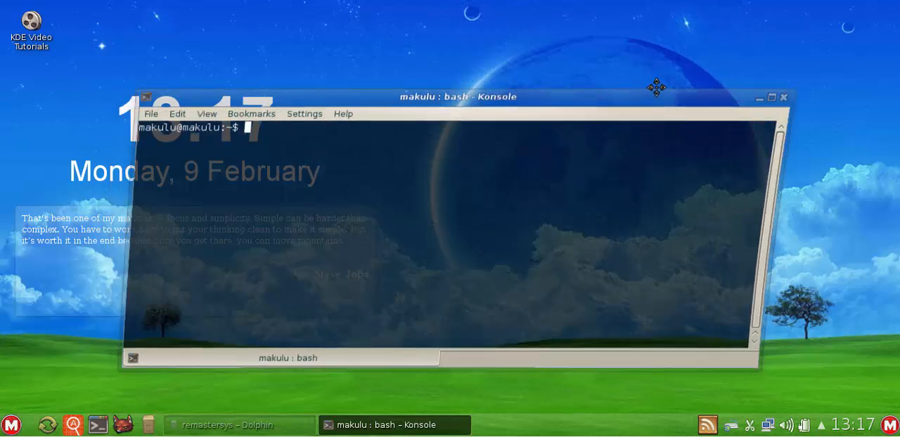
{"action": "left_click_drag", "start_coordinate": [458, 96], "coordinate": [481, 68]}
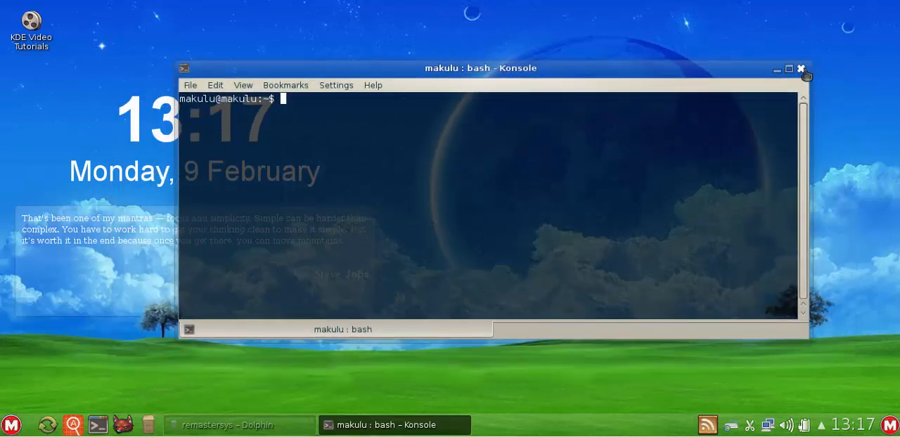
Close Konsole and launch System Settings from the panel
{"action": "left_click", "coordinate": [800, 67]}
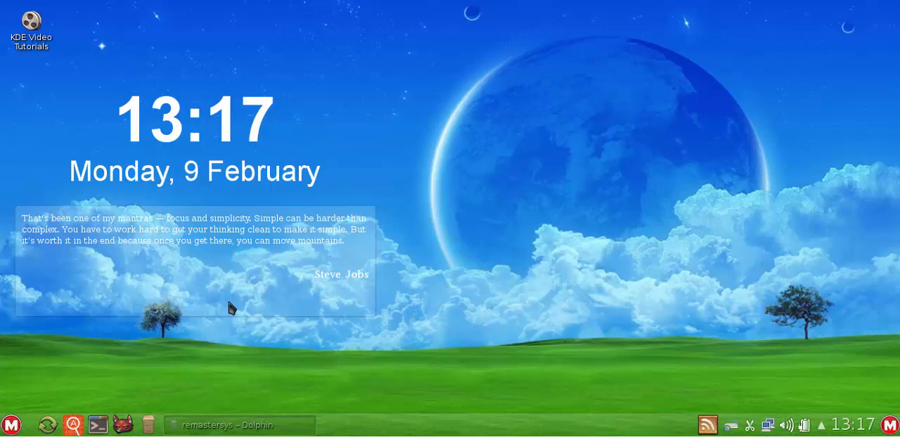
{"action": "mouse_move", "coordinate": [96, 340]}
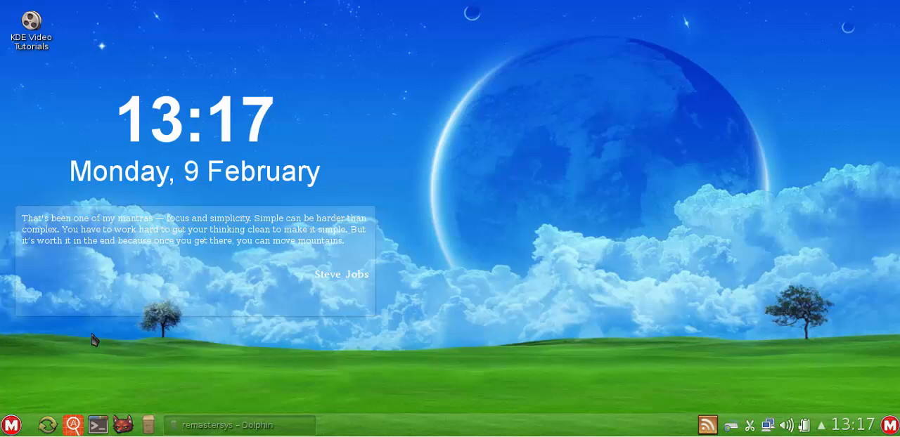
{"action": "mouse_move", "coordinate": [11, 425]}
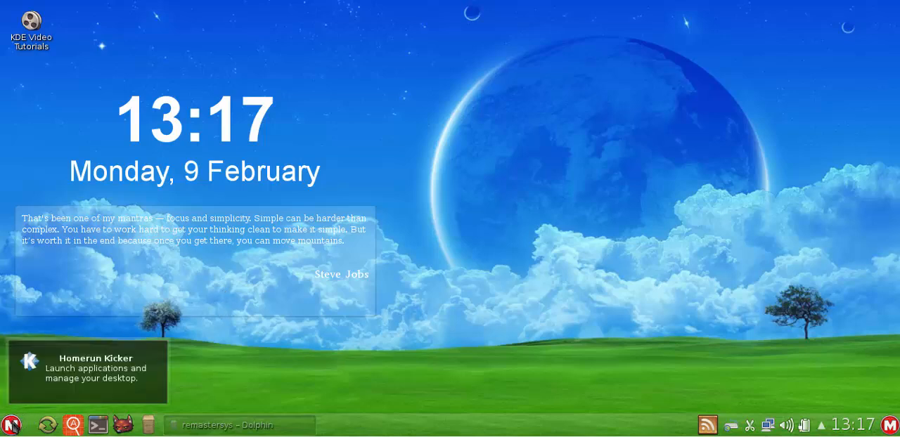
{"action": "left_click", "coordinate": [11, 425]}
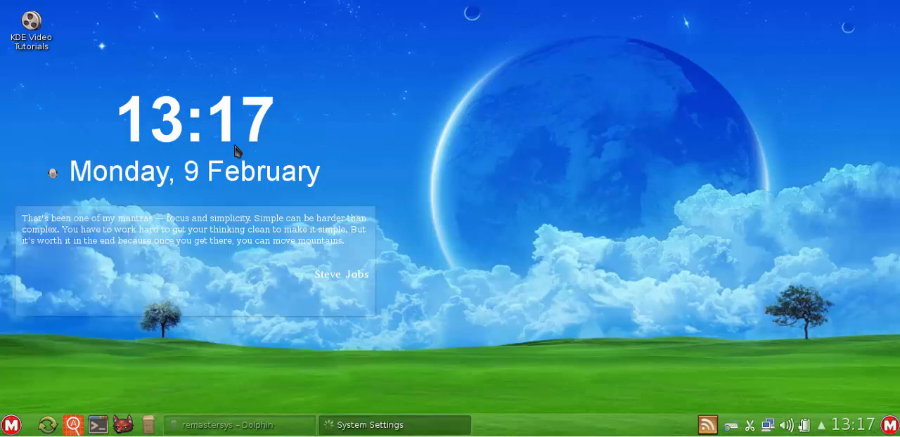
Raise System Settings and scroll down and back up through its overview categories
{"action": "left_click", "coordinate": [369, 424]}
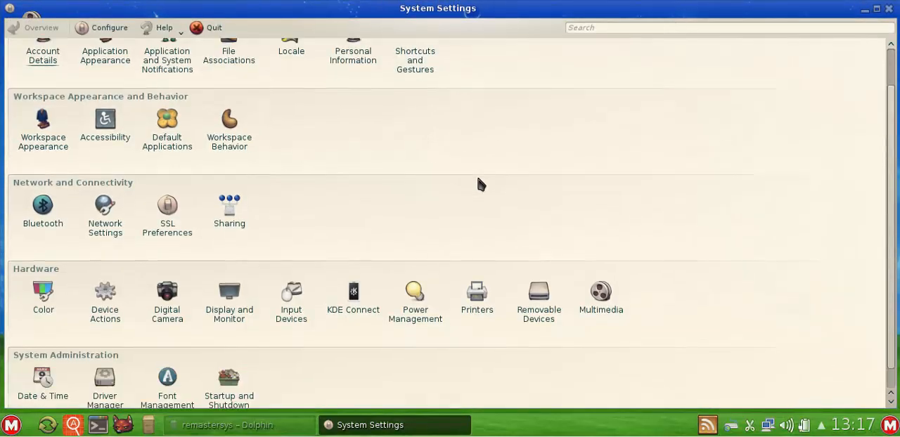
{"action": "scroll", "scroll_direction": "down", "scroll_amount": 3}
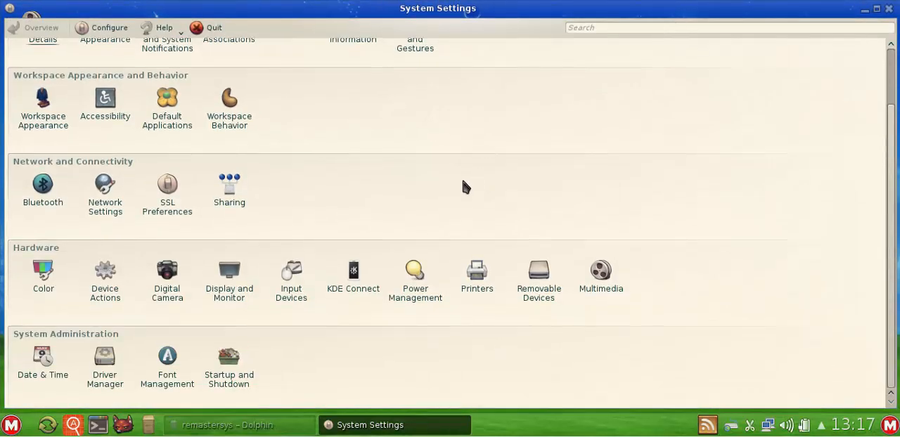
{"action": "mouse_move", "coordinate": [167, 281]}
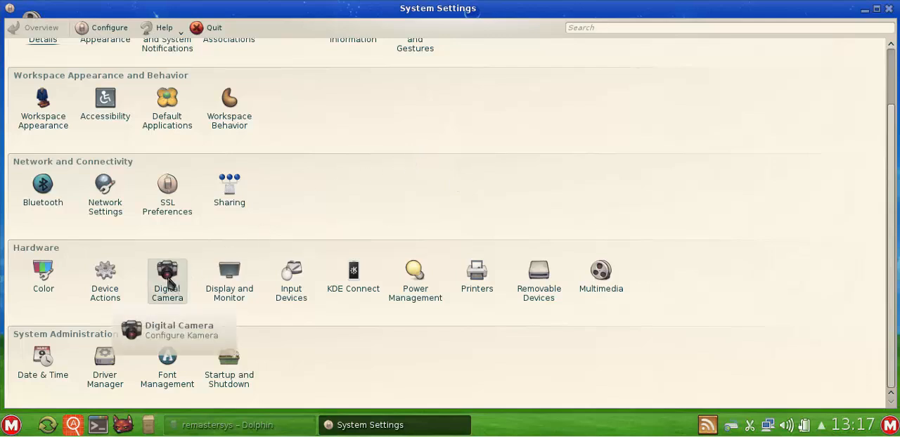
{"action": "mouse_move", "coordinate": [92, 312]}
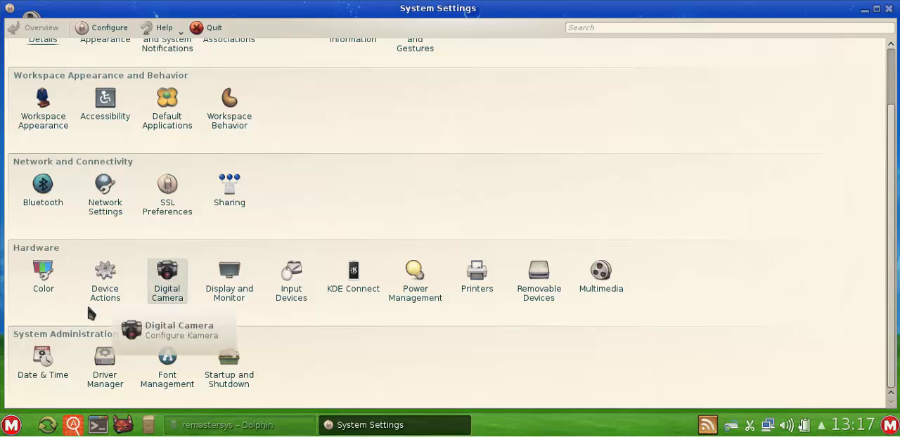
{"action": "mouse_move", "coordinate": [42, 274]}
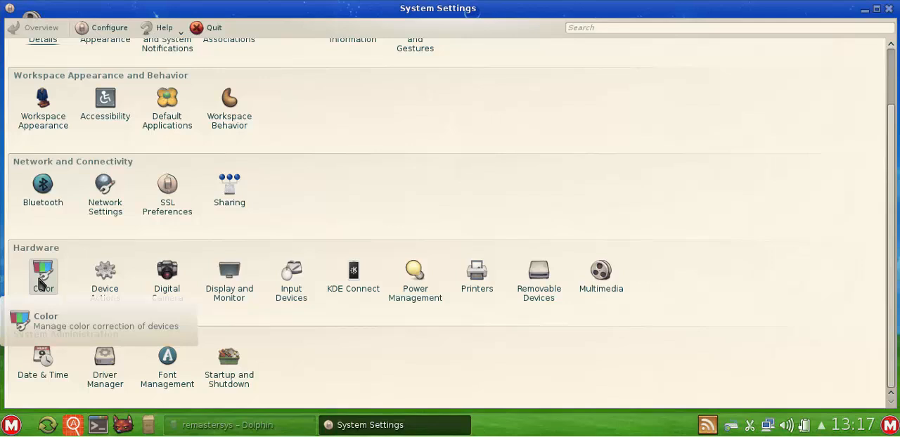
{"action": "mouse_move", "coordinate": [228, 278]}
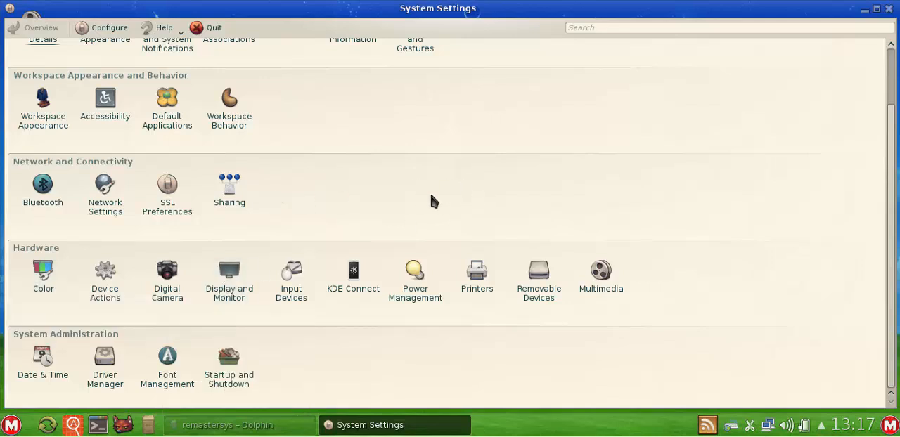
{"action": "scroll", "scroll_direction": "up", "scroll_amount": 3}
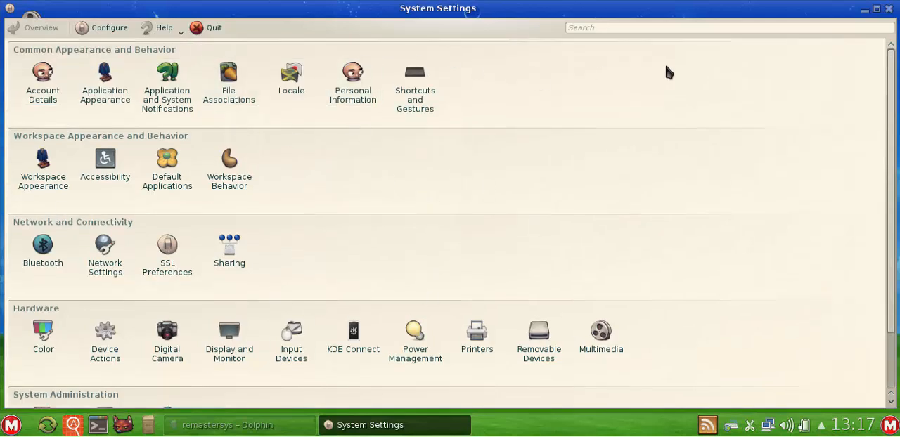
{"action": "mouse_move", "coordinate": [756, 153]}
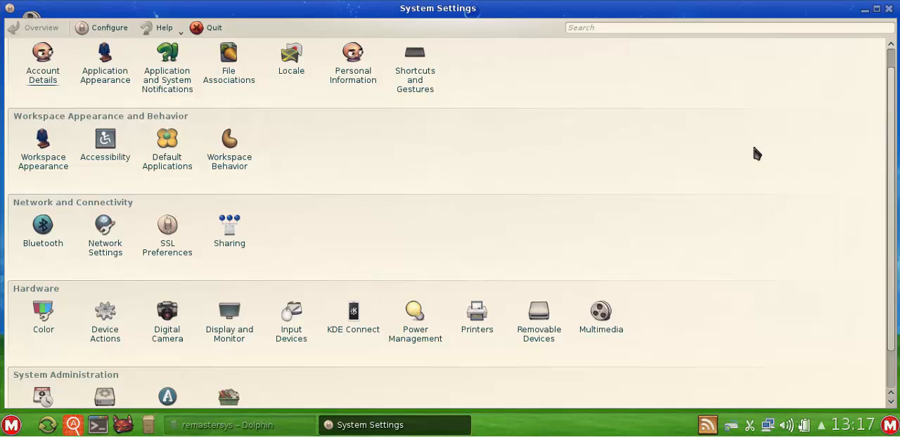
{"action": "scroll", "scroll_direction": "up", "scroll_amount": 3}
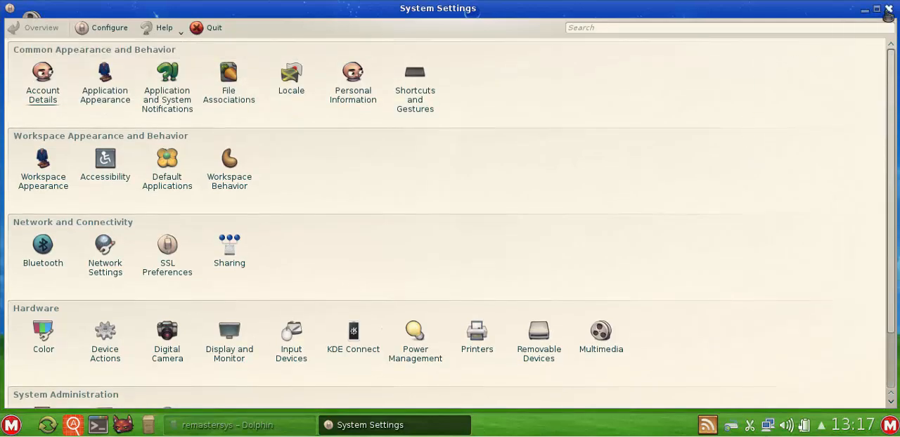
Close System Settings and launch Emerald Themer from the panel
{"action": "left_click", "coordinate": [866, 9]}
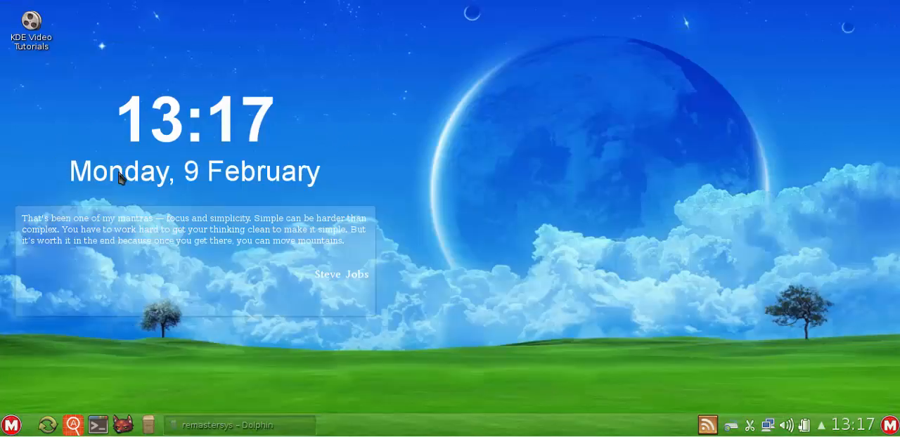
{"action": "mouse_move", "coordinate": [422, 235]}
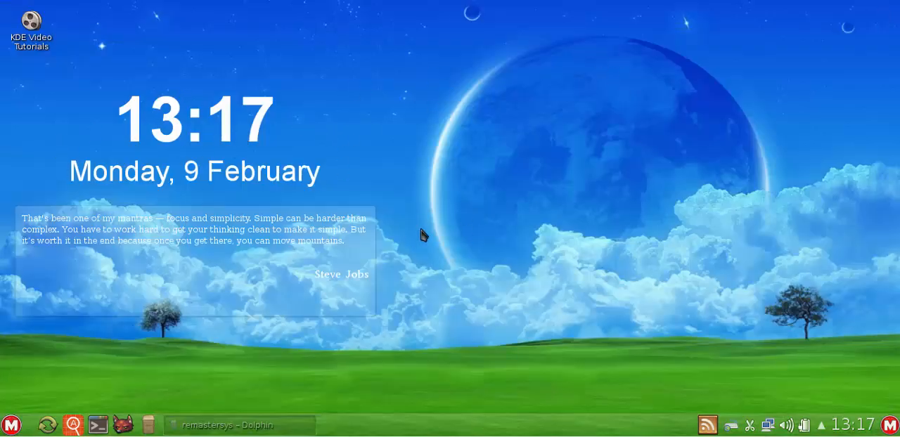
{"action": "mouse_move", "coordinate": [432, 203]}
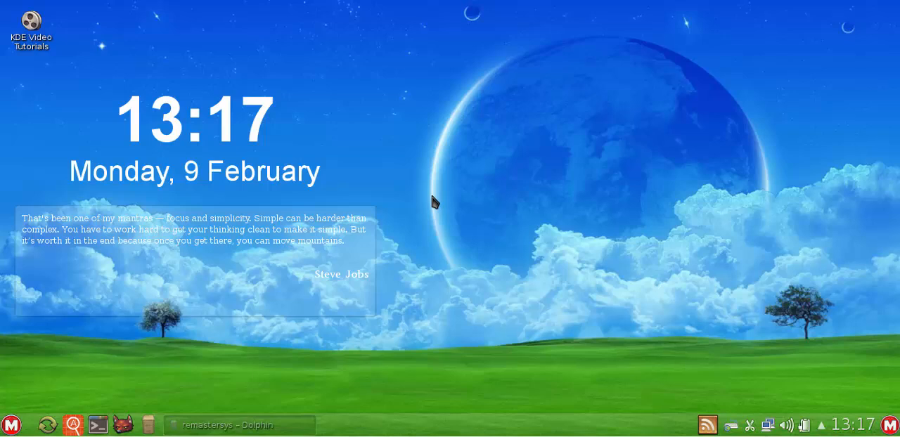
{"action": "mouse_move", "coordinate": [322, 211]}
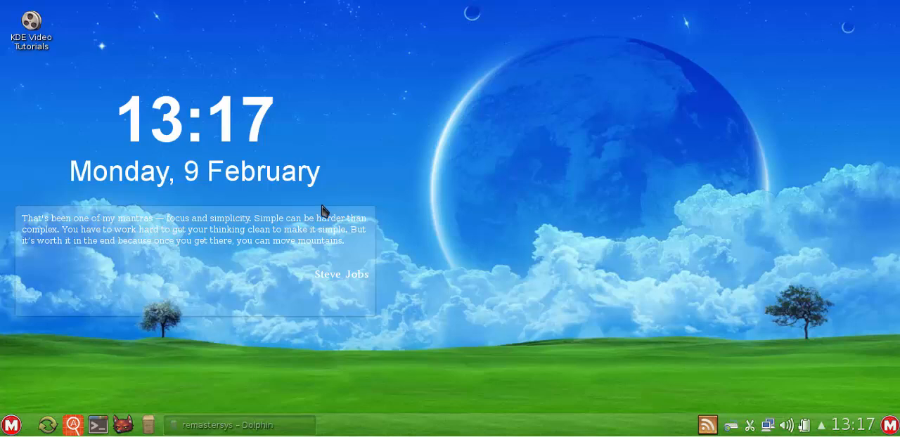
{"action": "left_click", "coordinate": [10, 425]}
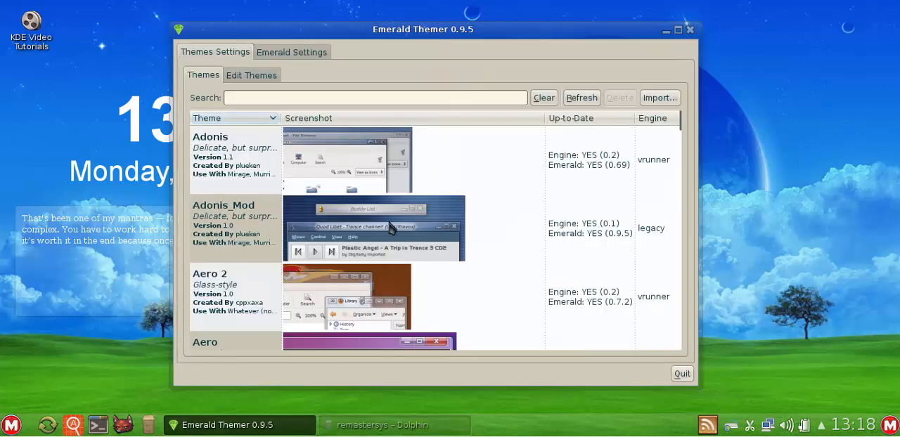
Scroll the Emerald themes list down from Adonis to the Makulu Default themes
{"action": "scroll", "scroll_direction": "down", "scroll_amount": 3}
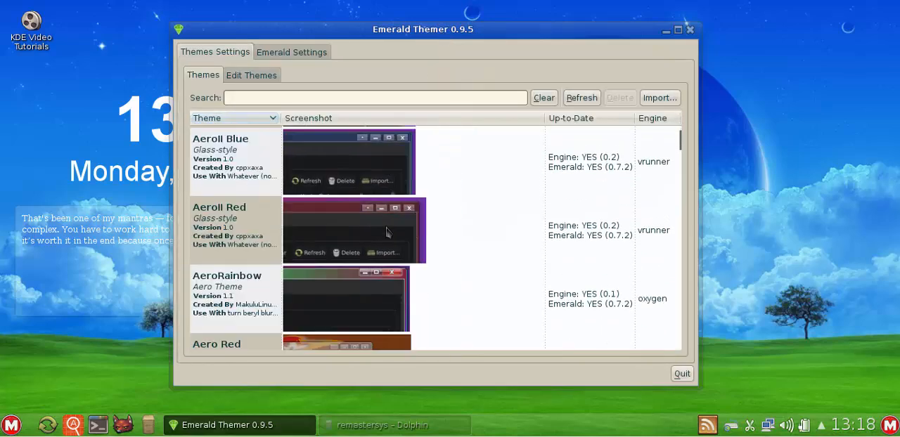
{"action": "scroll", "scroll_direction": "down", "scroll_amount": 3}
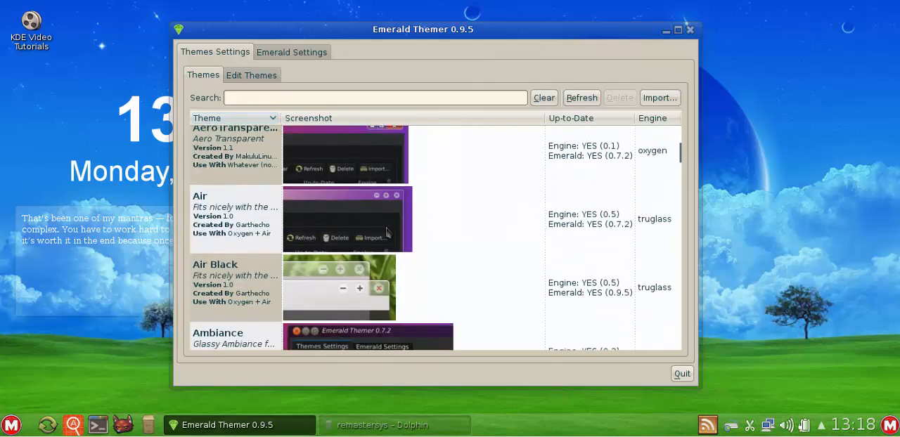
{"action": "scroll", "scroll_direction": "down", "scroll_amount": 3}
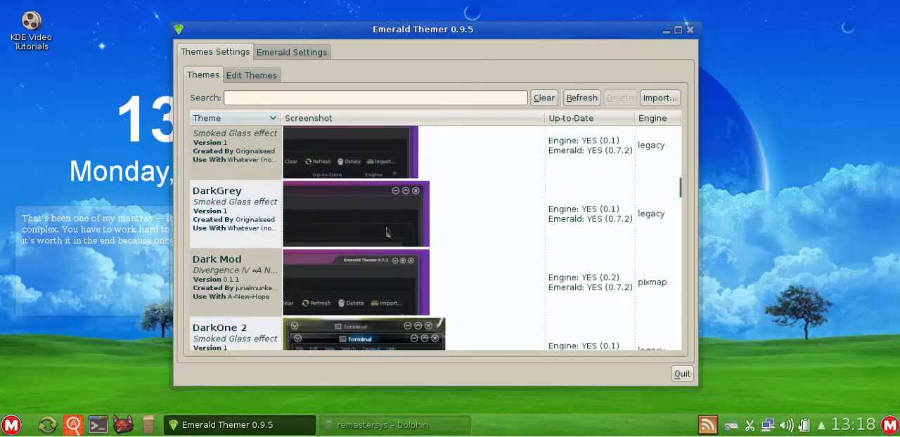
{"action": "scroll", "scroll_direction": "down", "scroll_amount": 3}
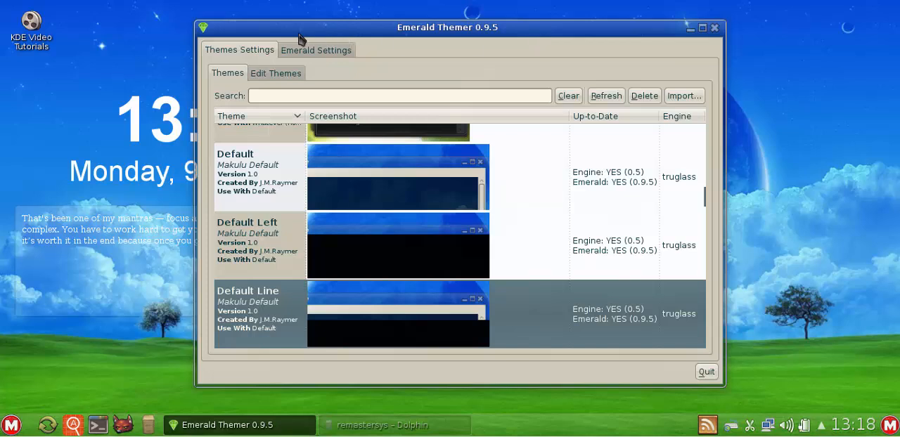
{"action": "mouse_move", "coordinate": [326, 27]}
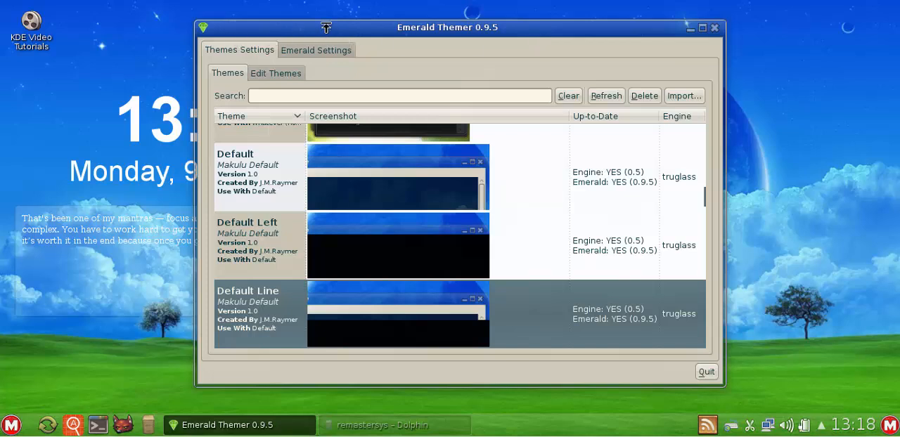
Apply the Makulu Default border theme and drag the Emerald window down and back, wobbling
{"action": "left_click", "coordinate": [382, 177]}
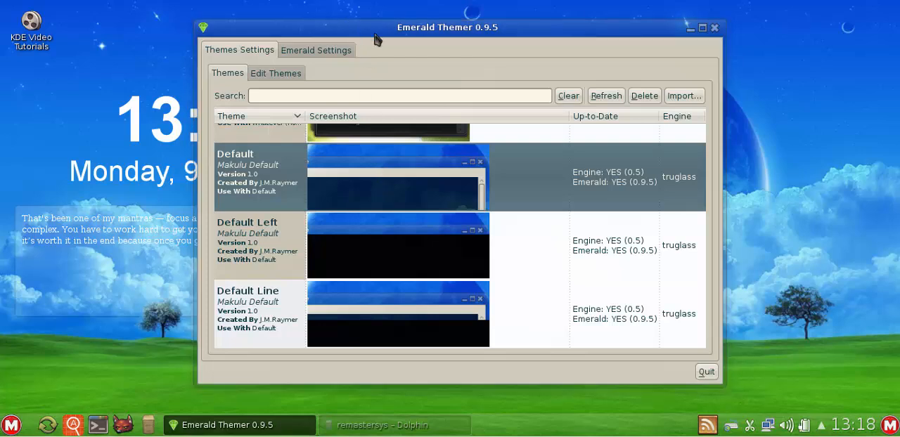
{"action": "mouse_move", "coordinate": [372, 35]}
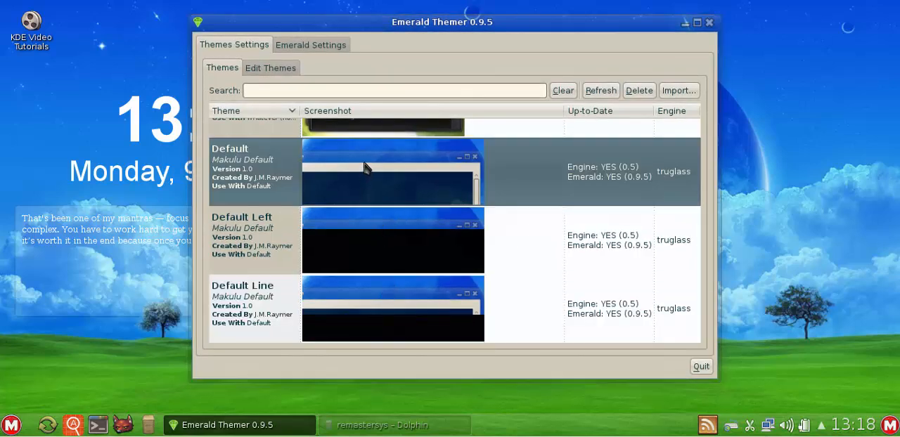
{"action": "left_click", "coordinate": [242, 308]}
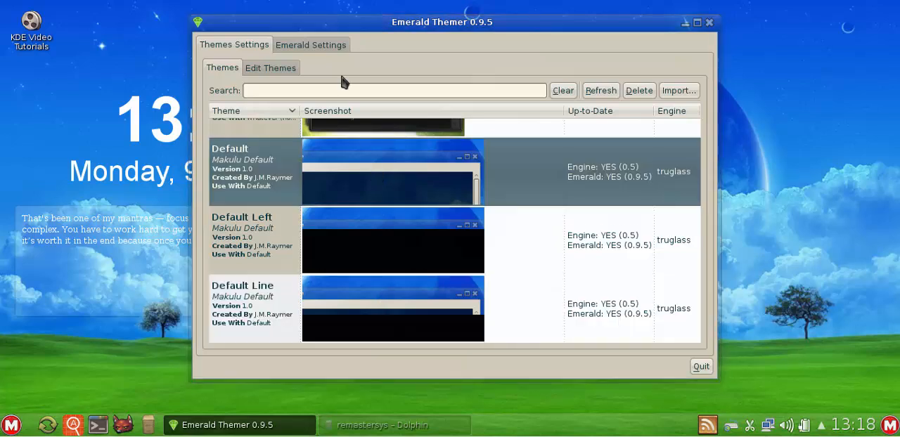
{"action": "left_click_drag", "start_coordinate": [441, 22], "coordinate": [358, 335]}
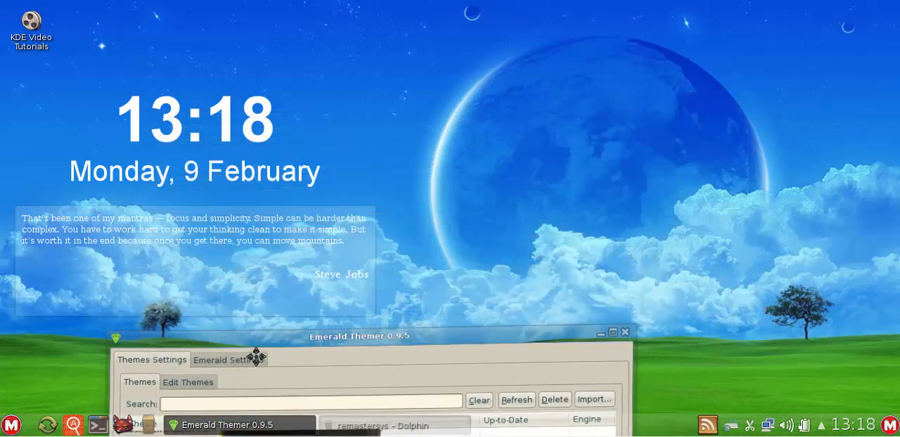
{"action": "left_click_drag", "start_coordinate": [358, 334], "coordinate": [371, 382]}
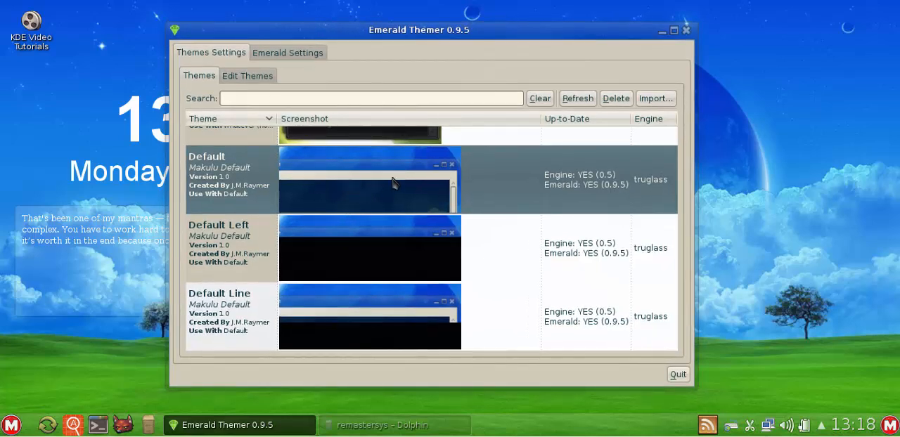
{"action": "mouse_move", "coordinate": [377, 253]}
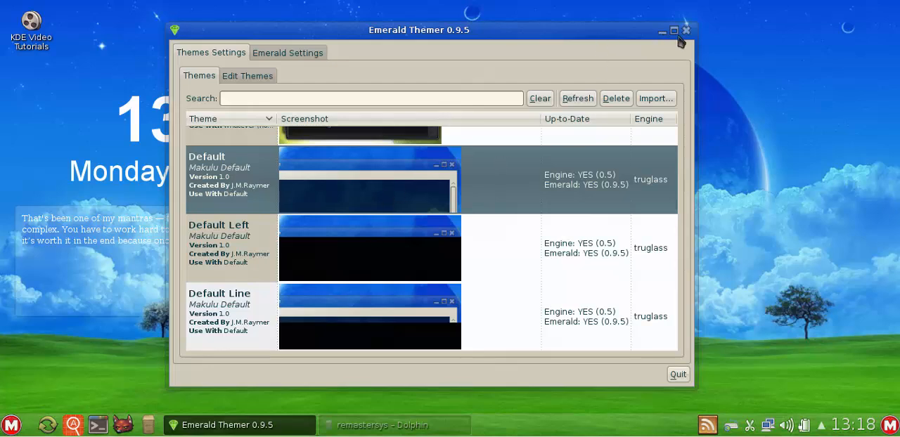
{"action": "mouse_move", "coordinate": [512, 158]}
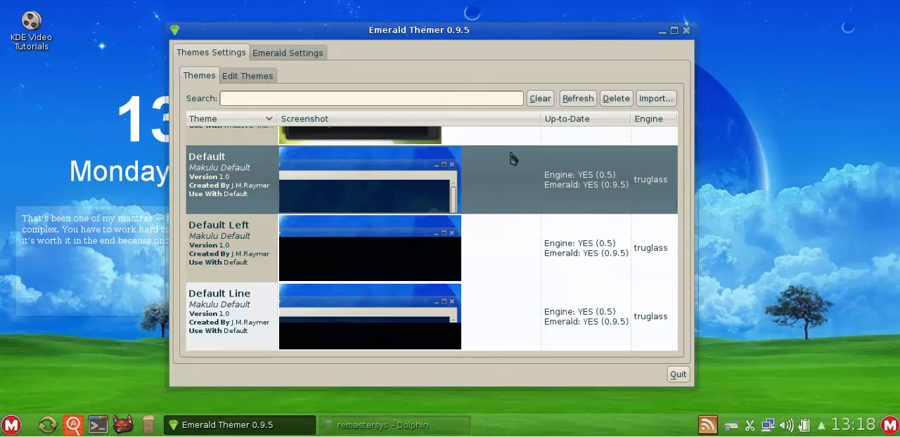
{"action": "mouse_move", "coordinate": [428, 245]}
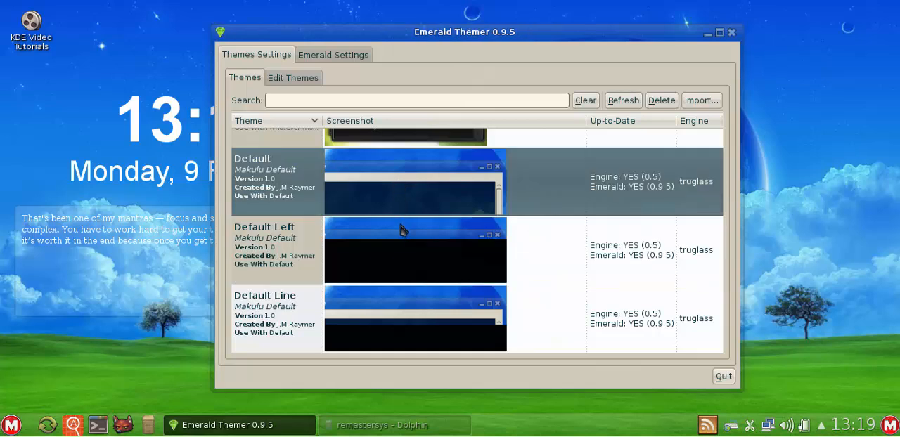
{"action": "mouse_move", "coordinate": [406, 233]}
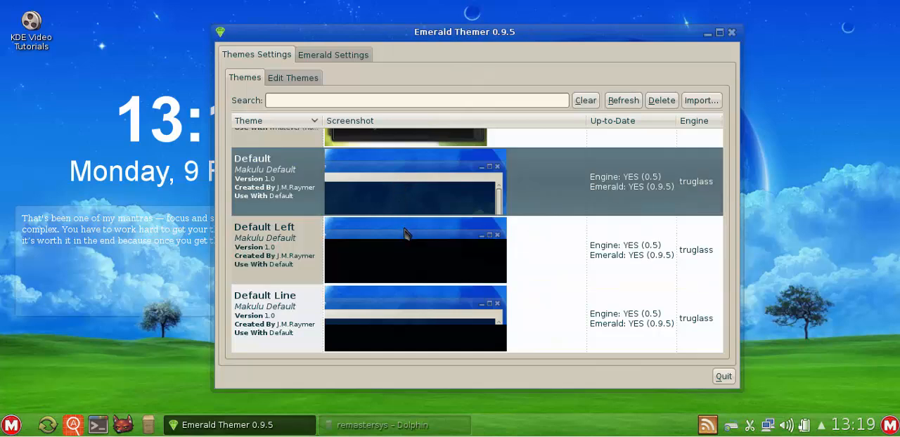
Try the Default Left and Default Line borders, return to Default, and show the window's actions menu
{"action": "left_click", "coordinate": [414, 250]}
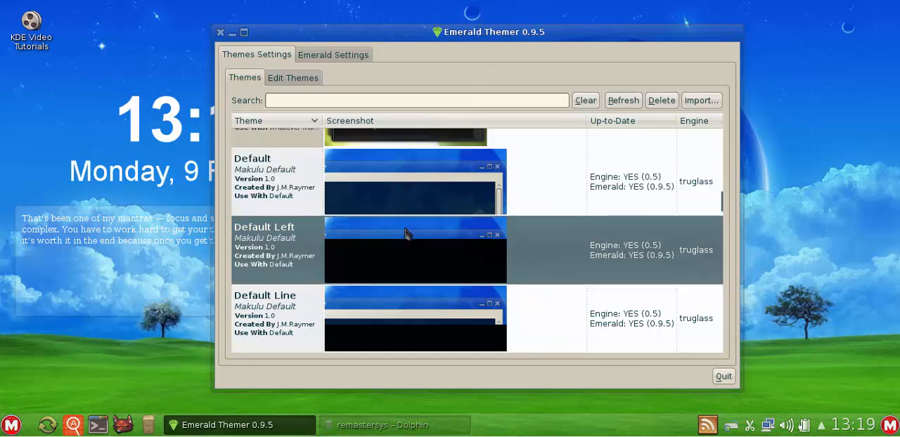
{"action": "mouse_move", "coordinate": [219, 32]}
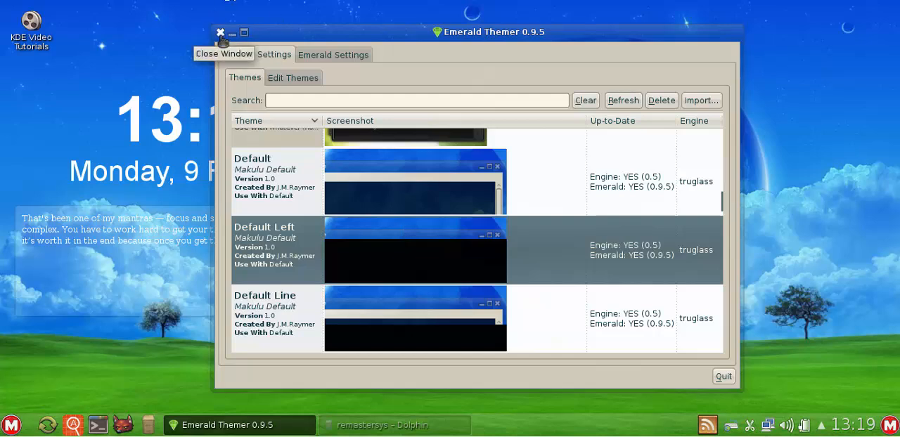
{"action": "mouse_move", "coordinate": [295, 238]}
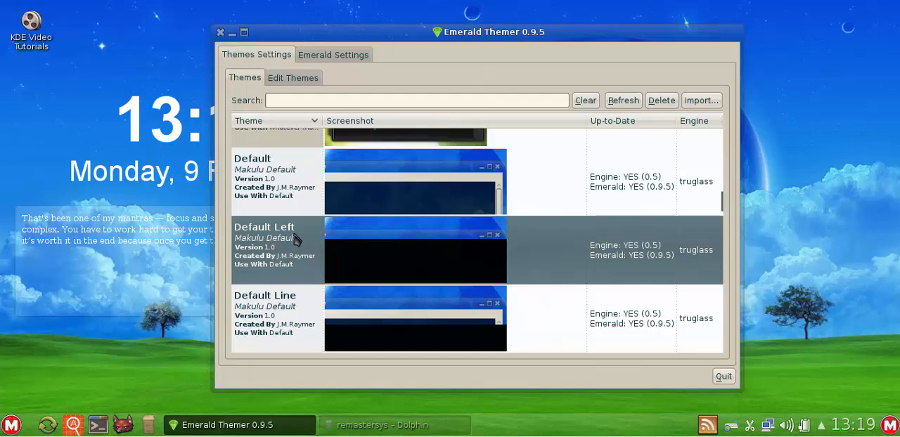
{"action": "mouse_move", "coordinate": [376, 246]}
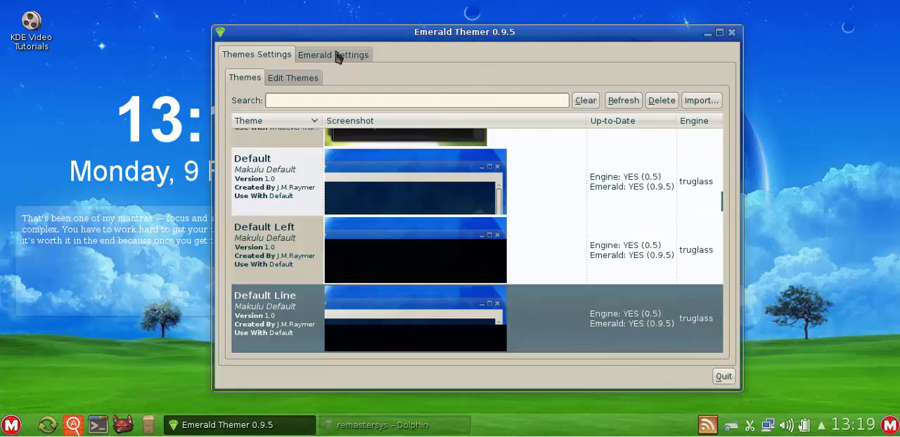
{"action": "mouse_move", "coordinate": [219, 35]}
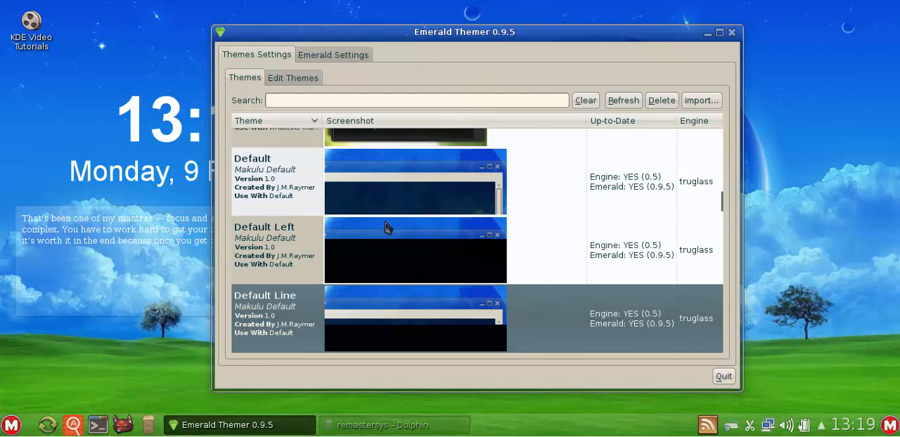
{"action": "left_click", "coordinate": [419, 181]}
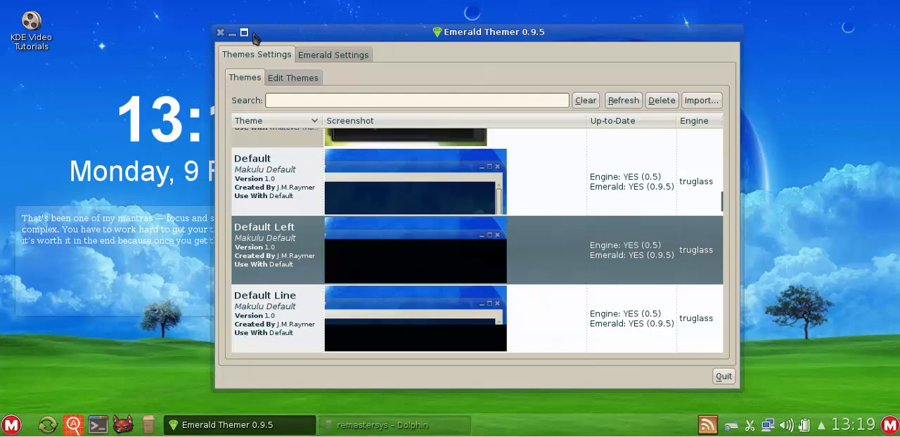
{"action": "left_click", "coordinate": [414, 182]}
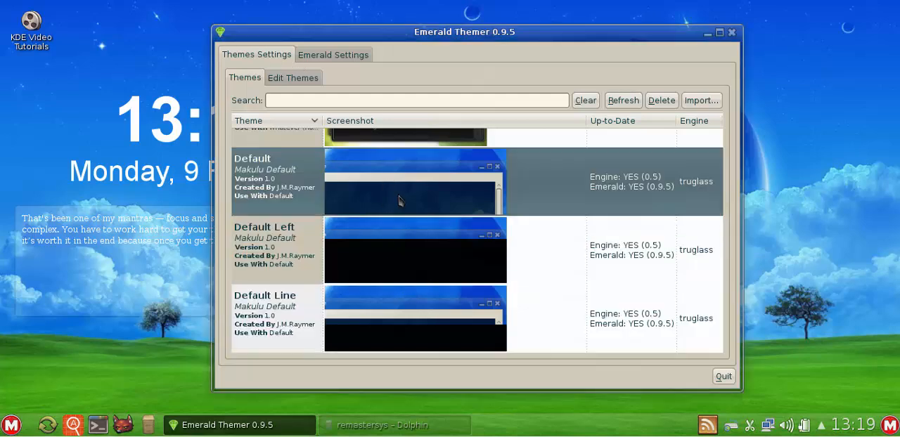
{"action": "mouse_move", "coordinate": [731, 33]}
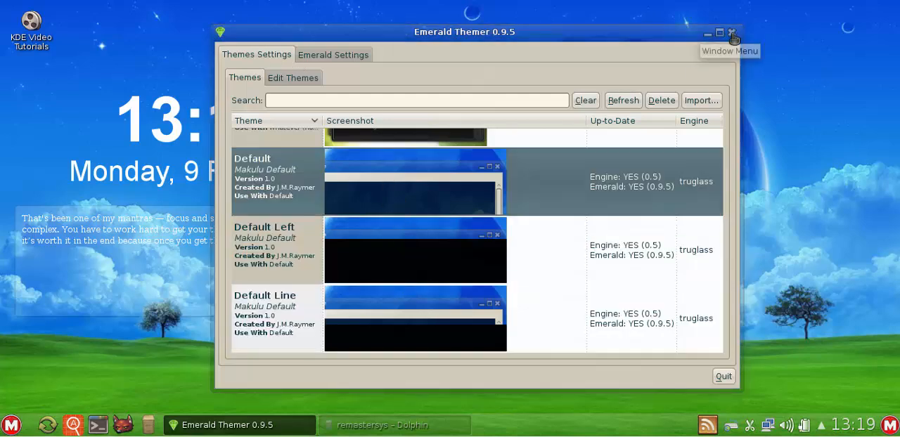
{"action": "left_click", "coordinate": [733, 32]}
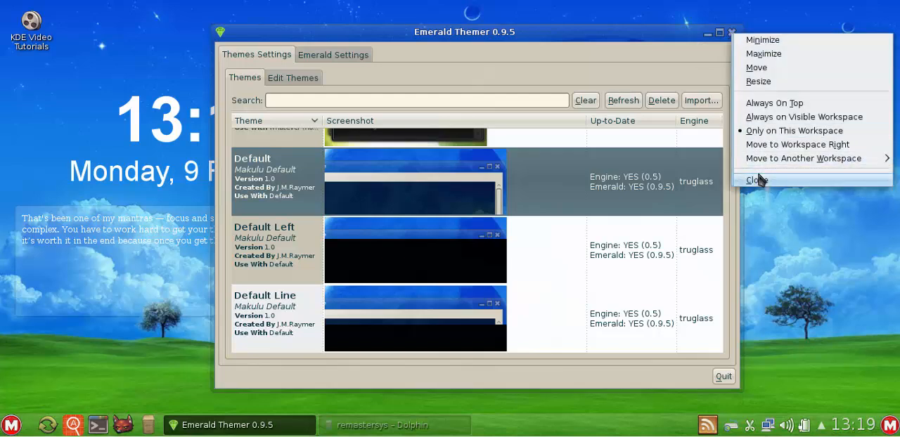
Close the Emerald Themer window, leaving the bare KDE desktop
{"action": "left_click", "coordinate": [756, 180]}
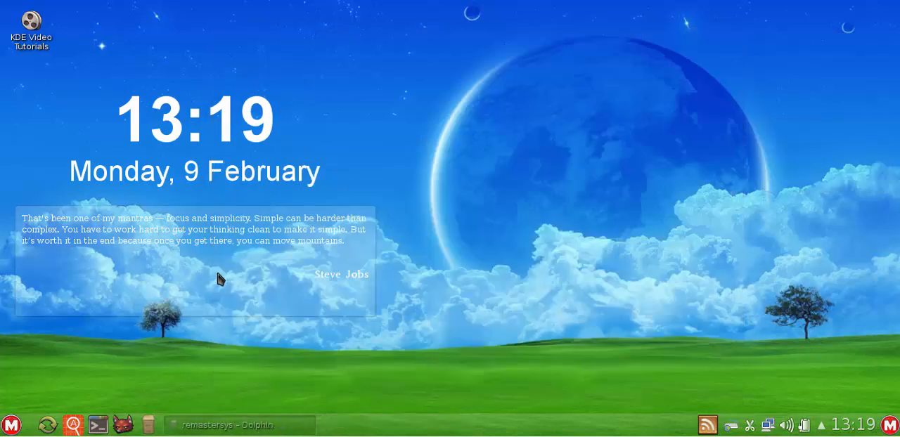
{"action": "mouse_move", "coordinate": [216, 287]}
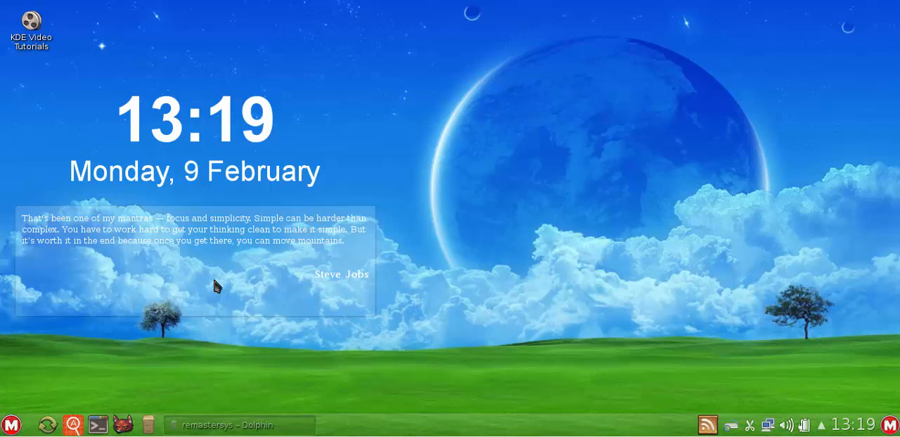
{"action": "mouse_move", "coordinate": [199, 231]}
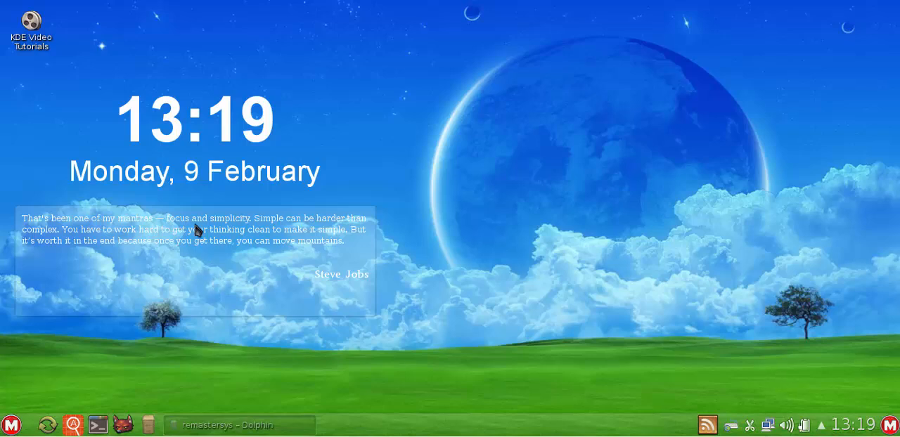
{"action": "mouse_move", "coordinate": [95, 59]}
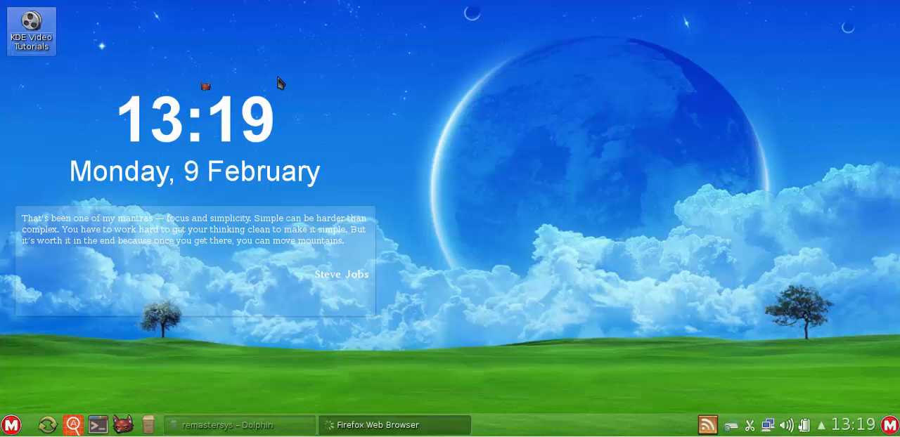
{"action": "mouse_move", "coordinate": [428, 101]}
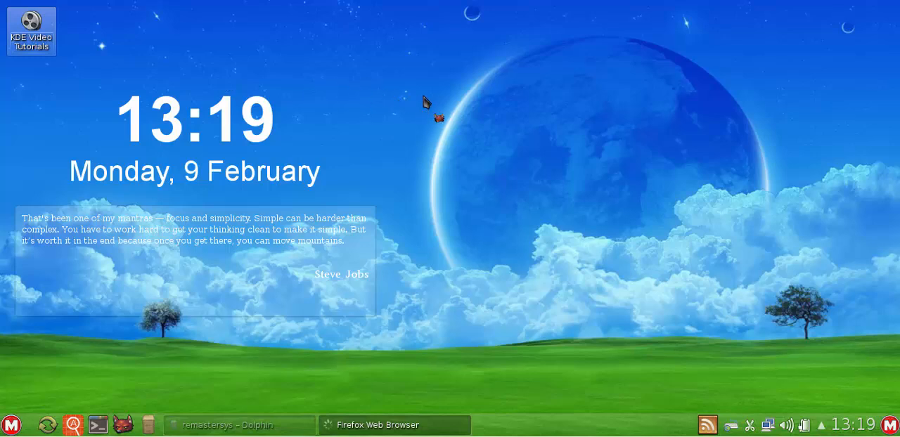
{"action": "mouse_move", "coordinate": [87, 50]}
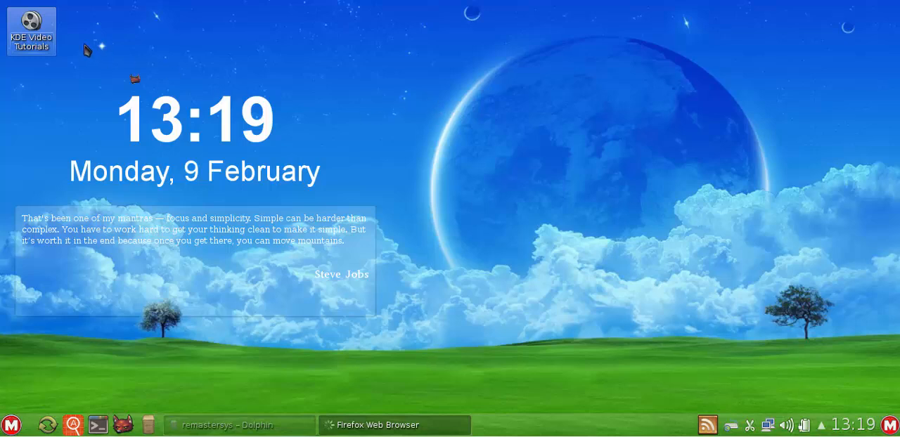
Load the makululinux.com KDE Video Tutorials forum topic in Firefox
{"action": "left_click", "coordinate": [394, 425]}
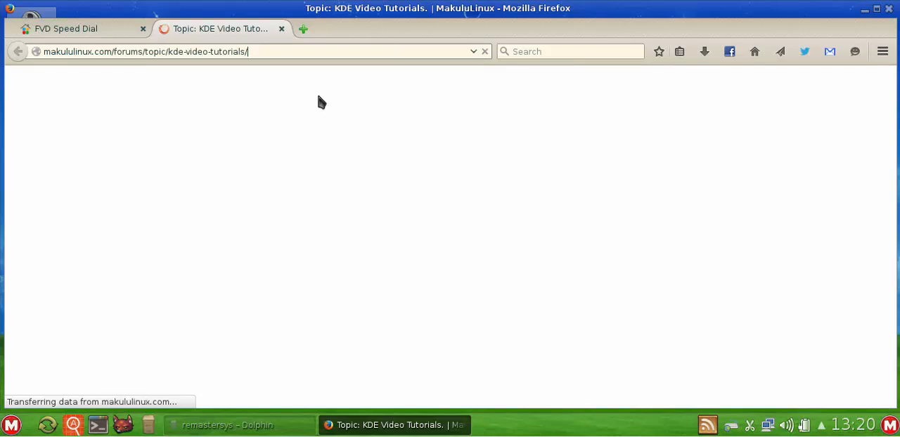
{"action": "mouse_move", "coordinate": [347, 184]}
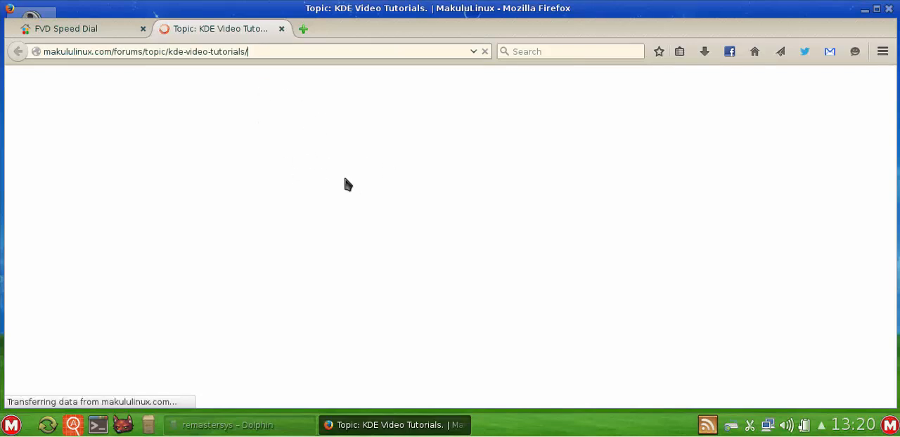
{"action": "mouse_move", "coordinate": [511, 244]}
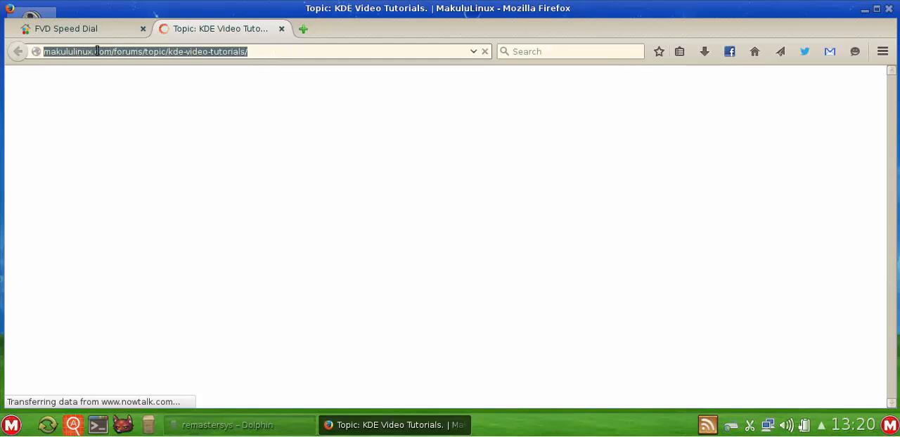
{"action": "left_click", "coordinate": [143, 28]}
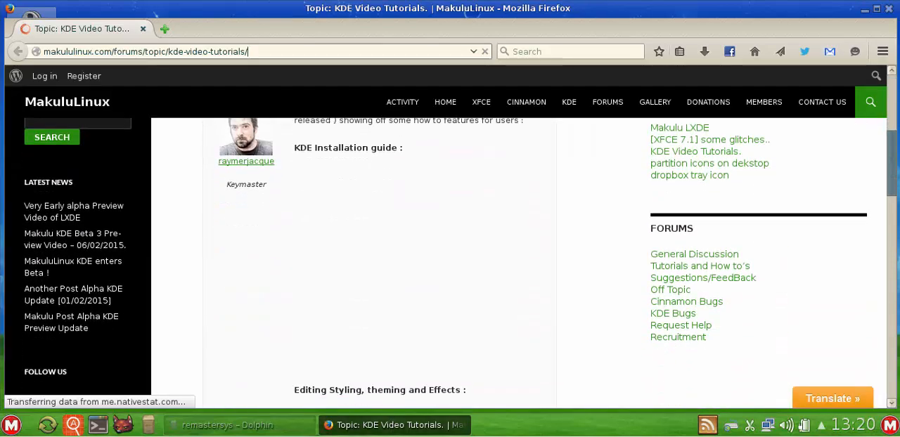
Scroll through the KDE Video Tutorials topic's embedded videos to the bottom and back up
{"action": "scroll", "scroll_direction": "up", "scroll_amount": 3}
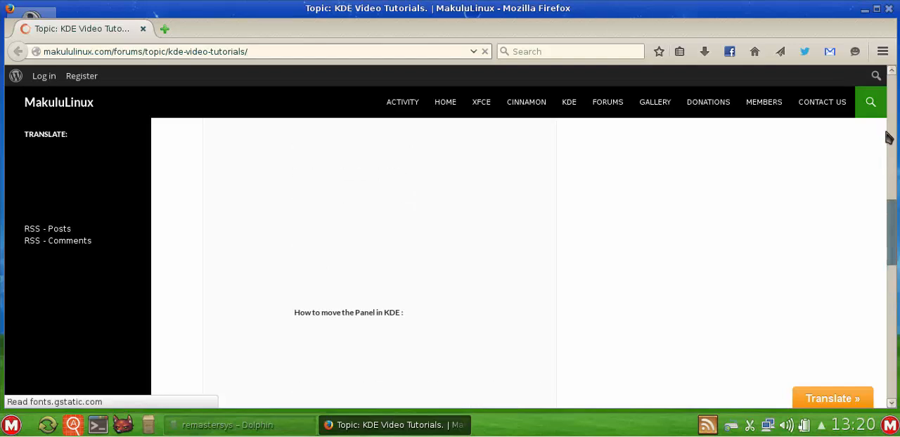
{"action": "scroll", "scroll_direction": "down", "scroll_amount": 3}
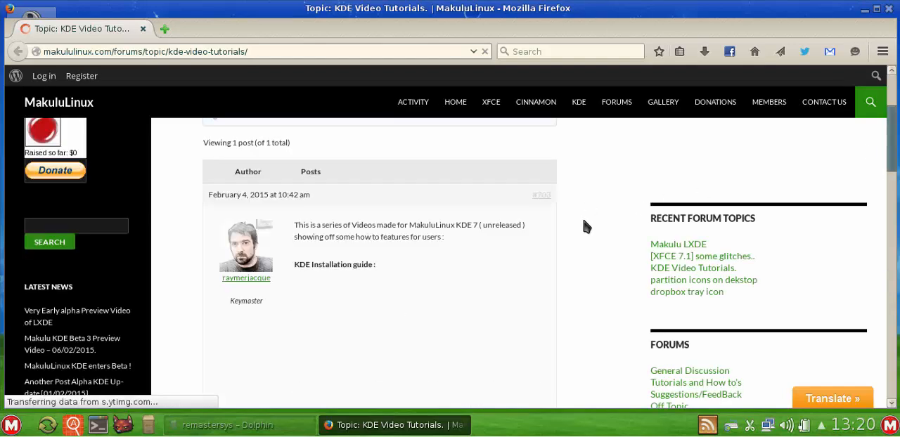
{"action": "scroll", "scroll_direction": "down", "scroll_amount": 3}
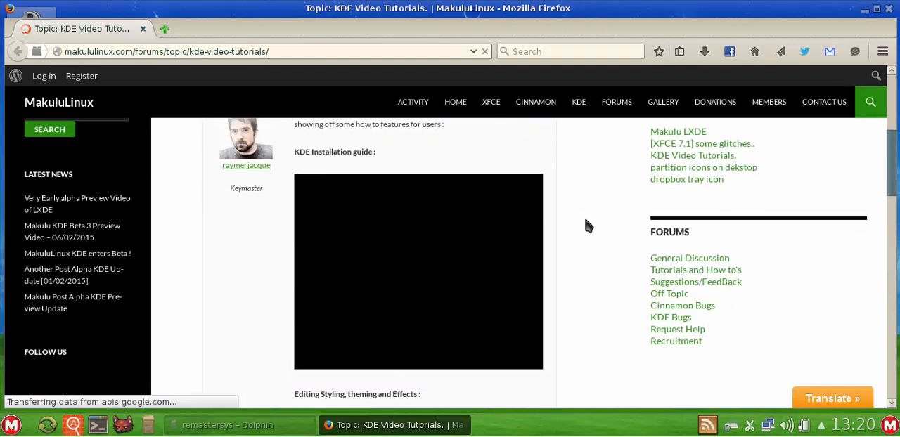
{"action": "scroll", "scroll_direction": "up", "scroll_amount": 3}
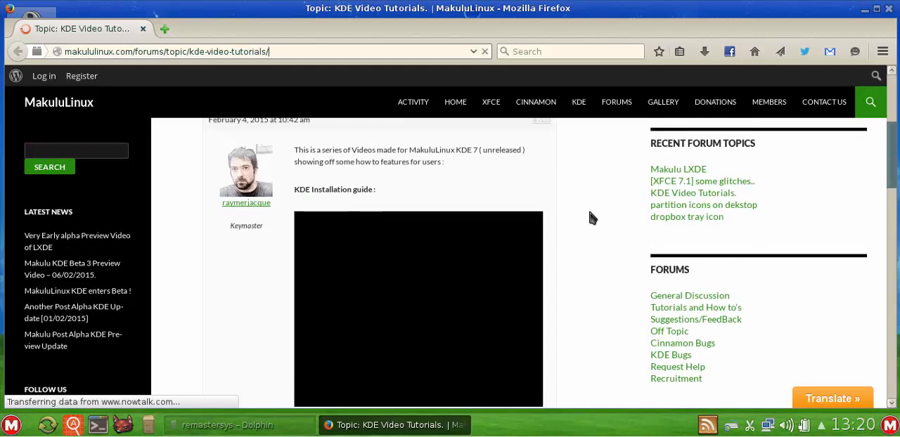
{"action": "mouse_move", "coordinate": [584, 233]}
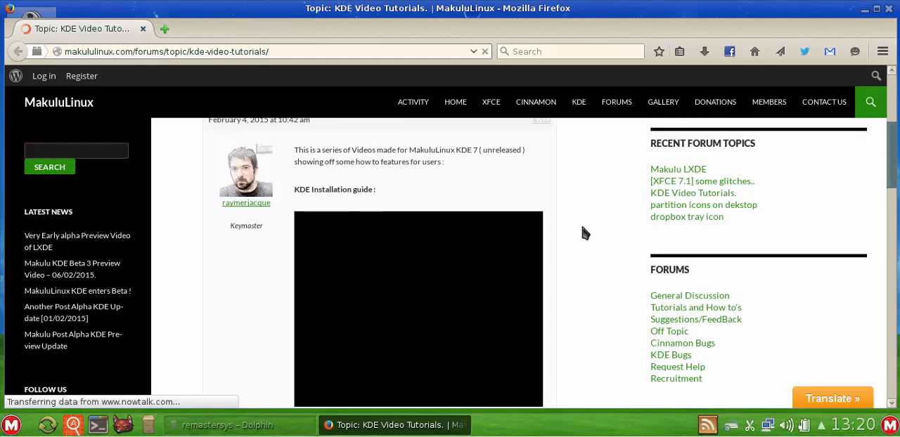
{"action": "scroll", "scroll_direction": "down", "scroll_amount": 3}
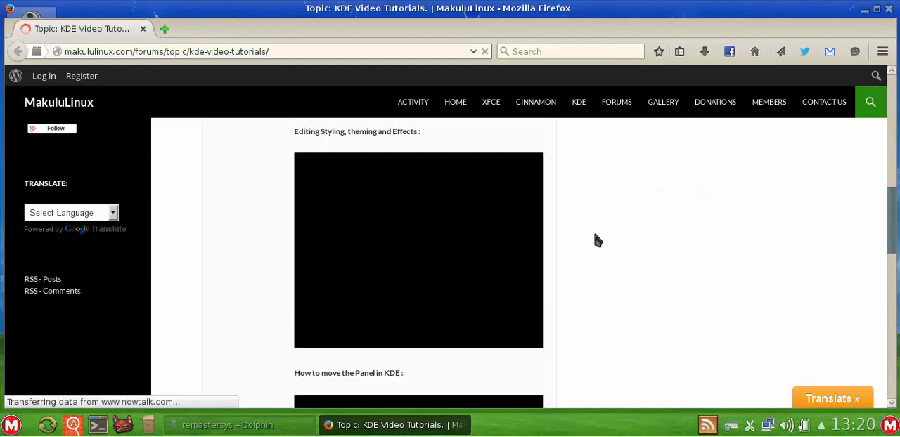
{"action": "scroll", "scroll_direction": "up", "scroll_amount": 3}
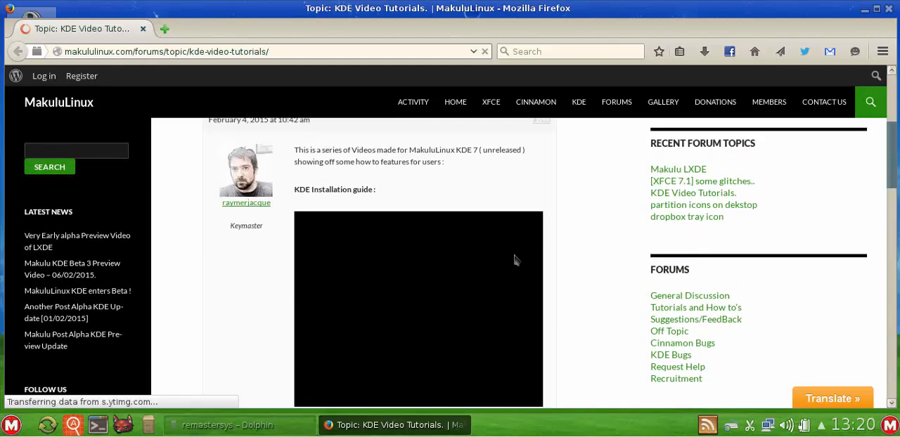
{"action": "scroll", "scroll_direction": "down", "scroll_amount": 3}
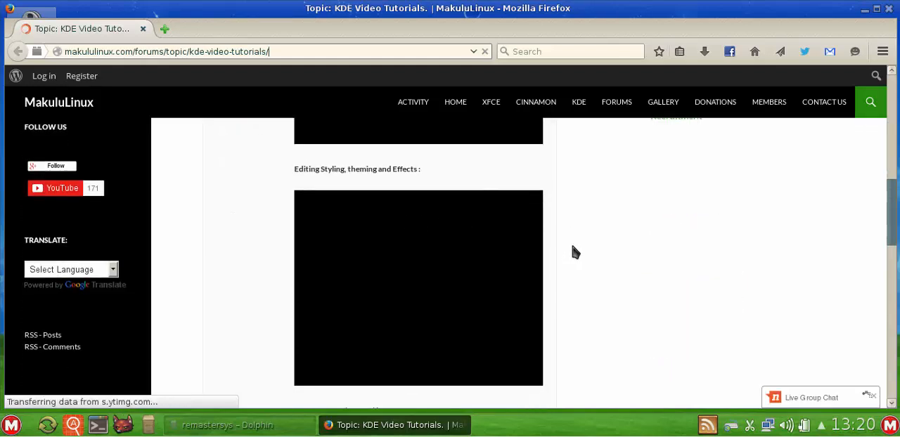
{"action": "mouse_move", "coordinate": [581, 228]}
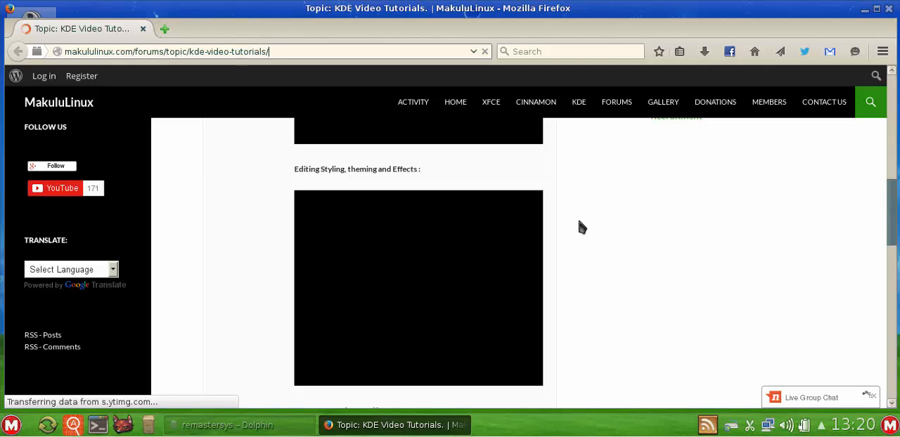
{"action": "scroll", "scroll_direction": "up", "scroll_amount": 3}
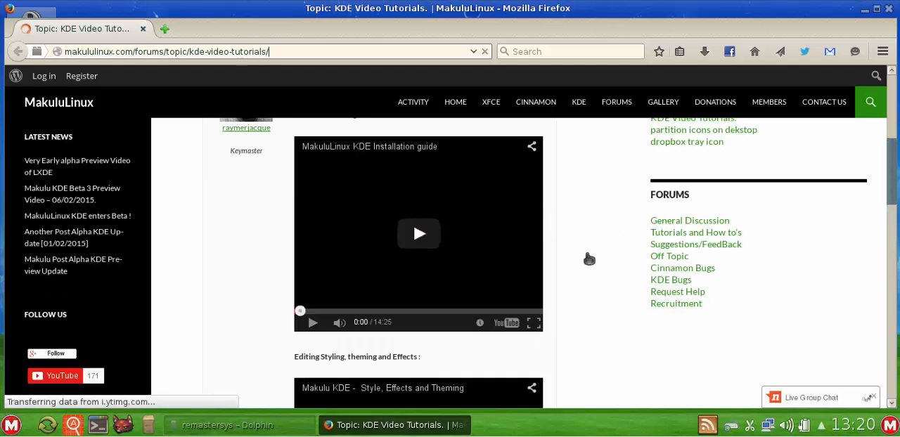
{"action": "scroll", "scroll_direction": "down", "scroll_amount": 3}
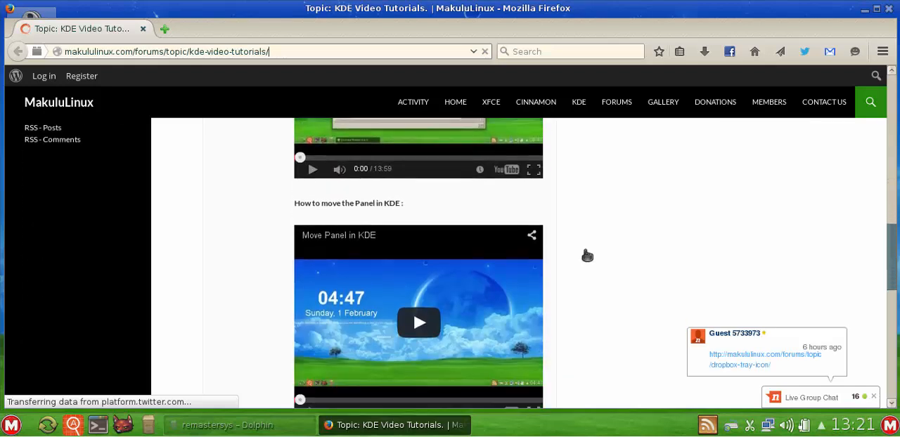
{"action": "scroll", "scroll_direction": "down", "scroll_amount": 3}
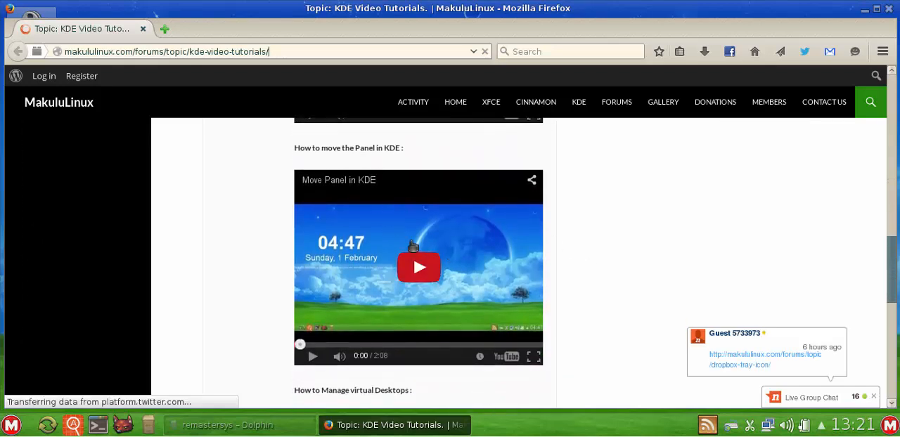
{"action": "scroll", "scroll_direction": "down", "scroll_amount": 3}
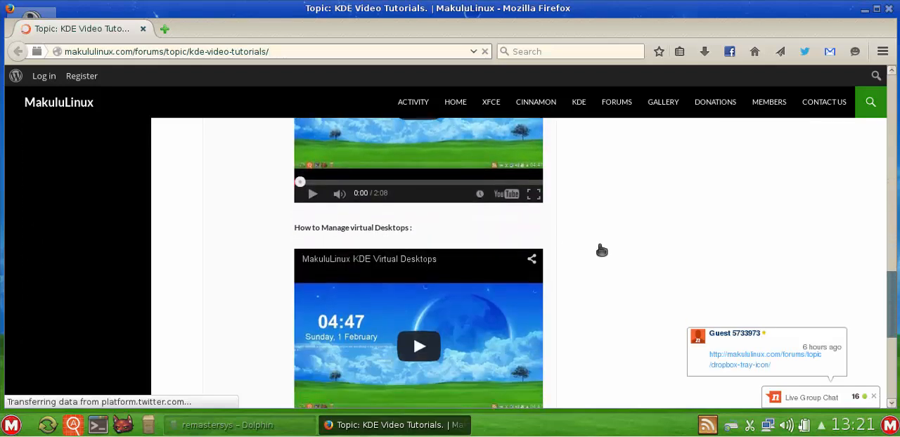
{"action": "scroll", "scroll_direction": "down", "scroll_amount": 3}
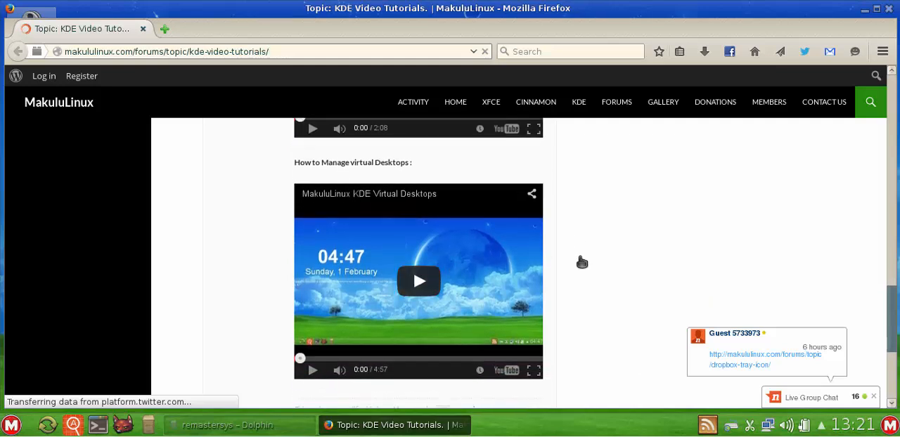
{"action": "scroll", "scroll_direction": "down", "scroll_amount": 3}
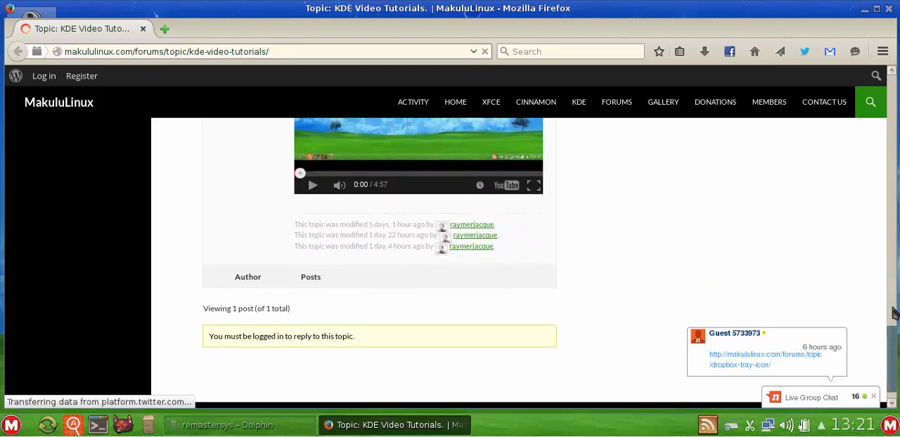
{"action": "scroll", "scroll_direction": "up", "scroll_amount": 3}
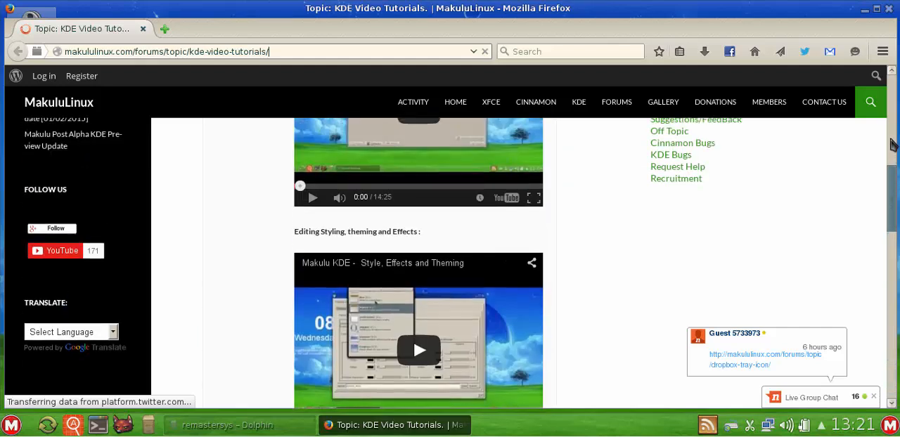
{"action": "scroll", "scroll_direction": "up", "scroll_amount": 3}
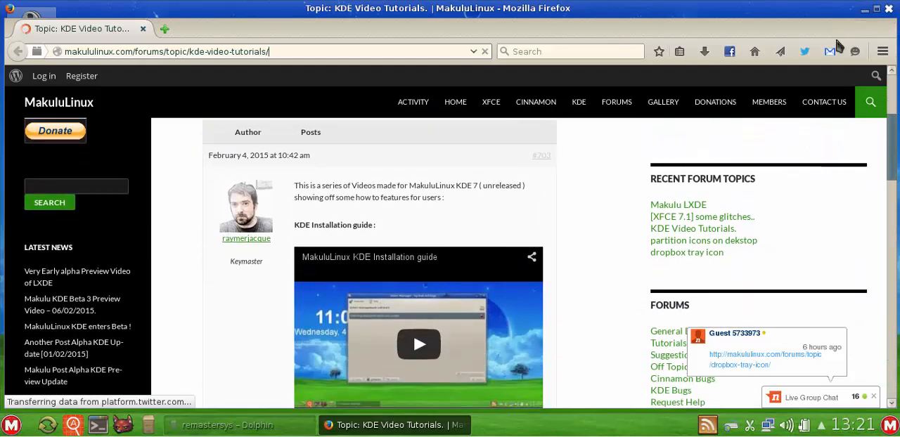
Close Firefox and launch the Backup tool from the System applications menu
{"action": "left_click", "coordinate": [866, 9]}
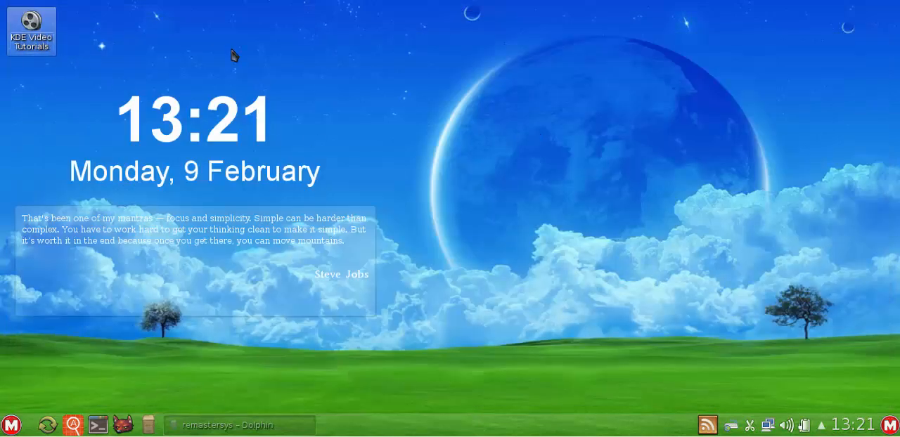
{"action": "mouse_move", "coordinate": [306, 348]}
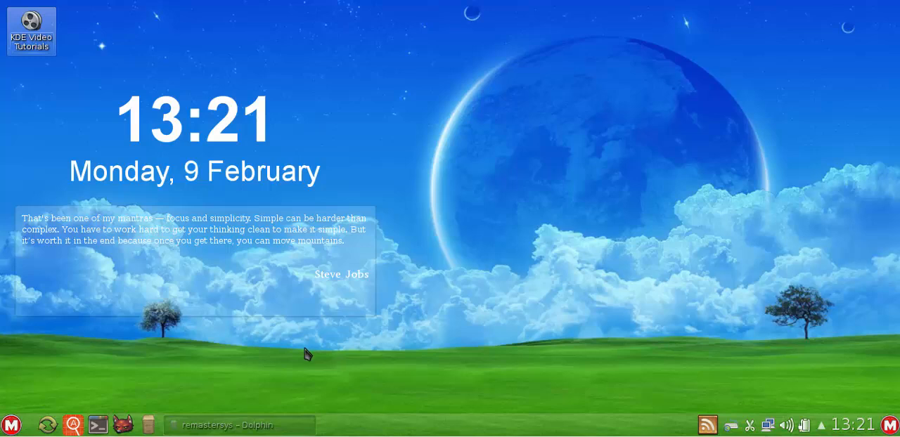
{"action": "mouse_move", "coordinate": [20, 401]}
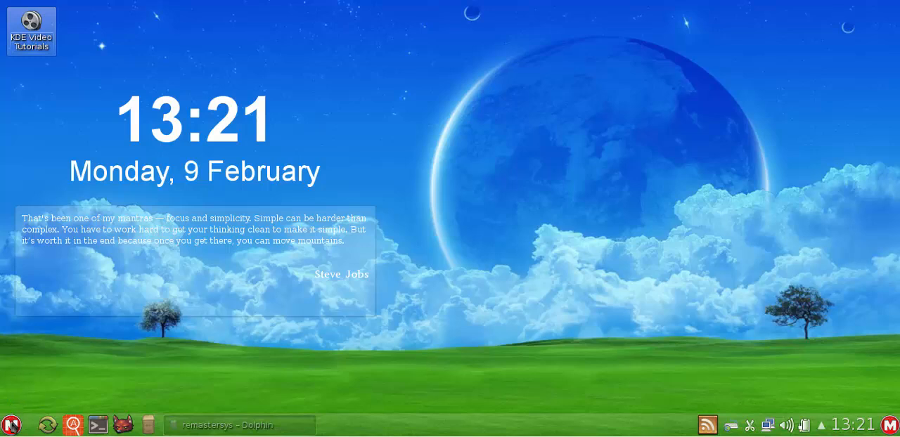
{"action": "mouse_move", "coordinate": [518, 137]}
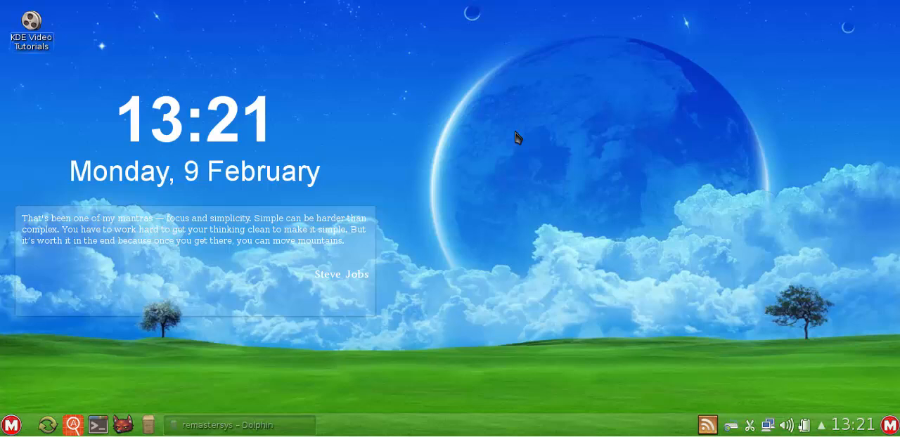
{"action": "mouse_move", "coordinate": [464, 137]}
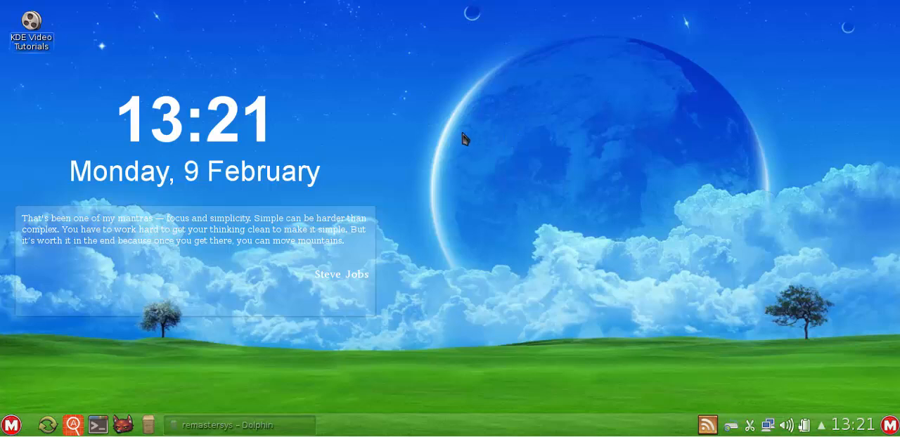
{"action": "mouse_move", "coordinate": [208, 315]}
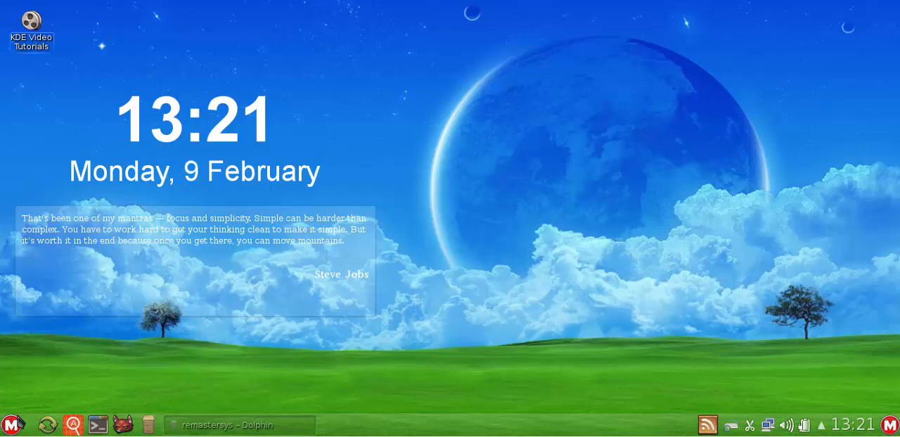
{"action": "left_click", "coordinate": [11, 424]}
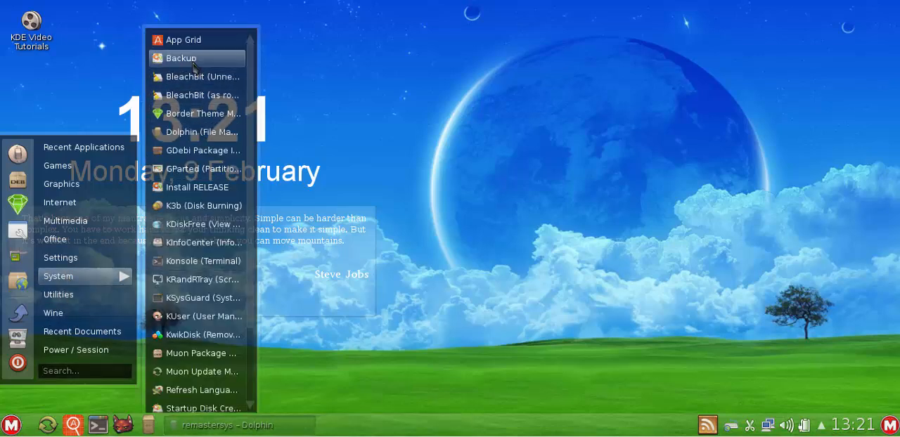
{"action": "mouse_move", "coordinate": [184, 65]}
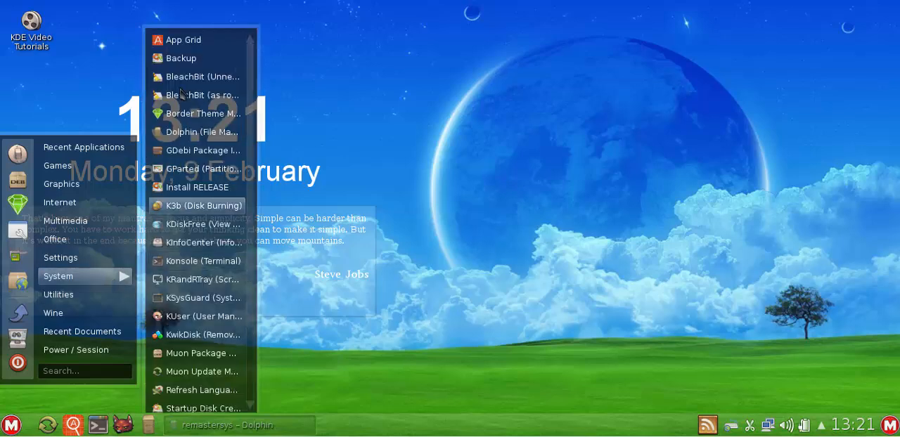
{"action": "left_click", "coordinate": [180, 57]}
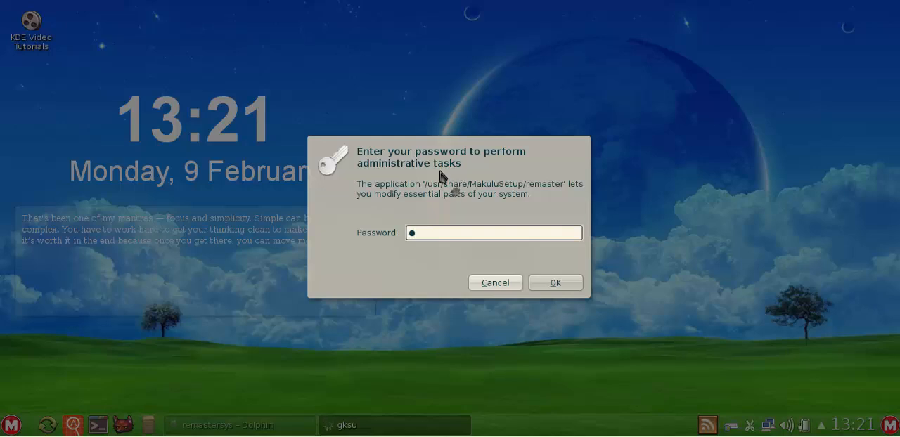
Enter the administrator password in the gksu prompt so remastersys can start
{"action": "type", "text": "password"}
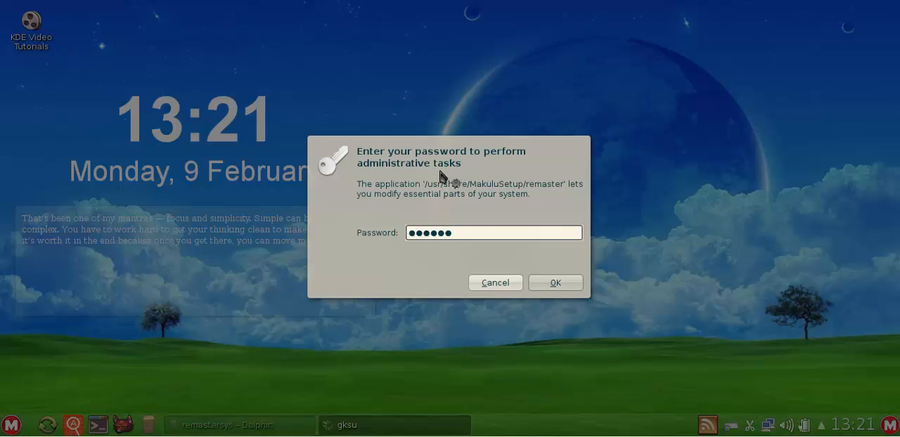
{"action": "left_click", "coordinate": [553, 282]}
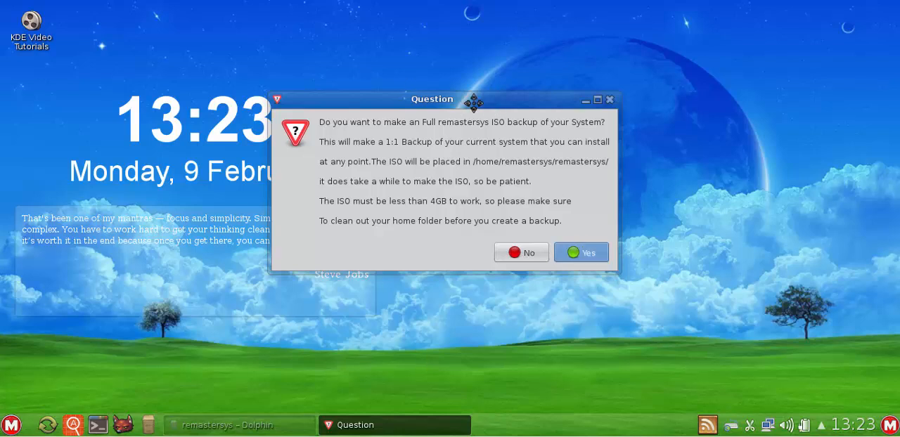
{"action": "left_click_drag", "start_coordinate": [431, 98], "coordinate": [475, 99]}
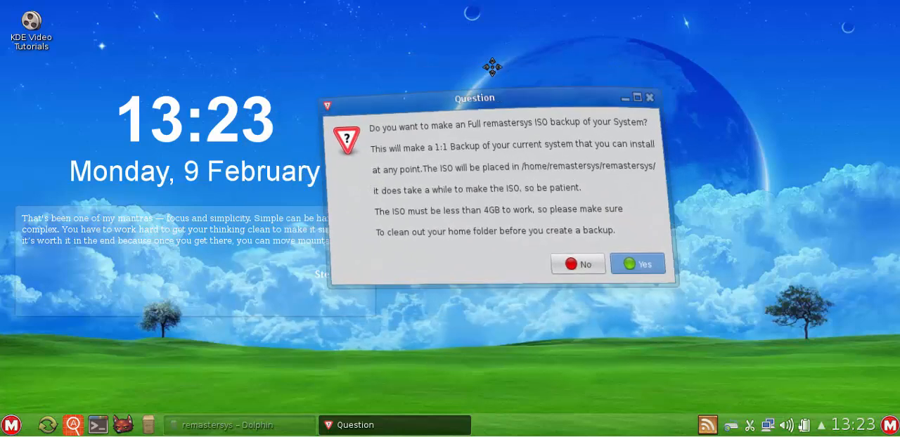
{"action": "left_click_drag", "start_coordinate": [475, 99], "coordinate": [470, 87]}
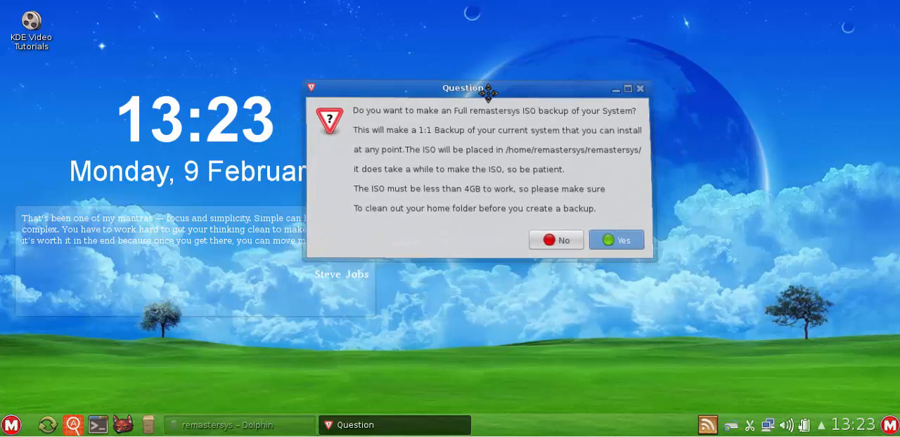
{"action": "left_click_drag", "start_coordinate": [463, 87], "coordinate": [453, 112]}
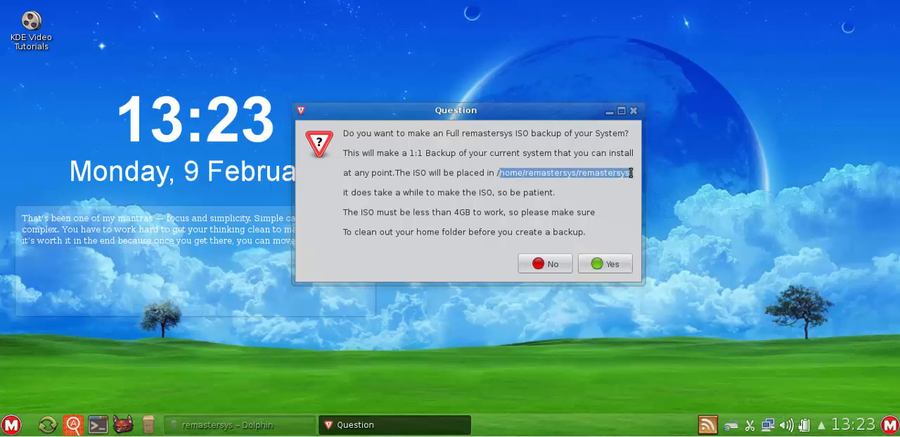
{"action": "left_click", "coordinate": [630, 172]}
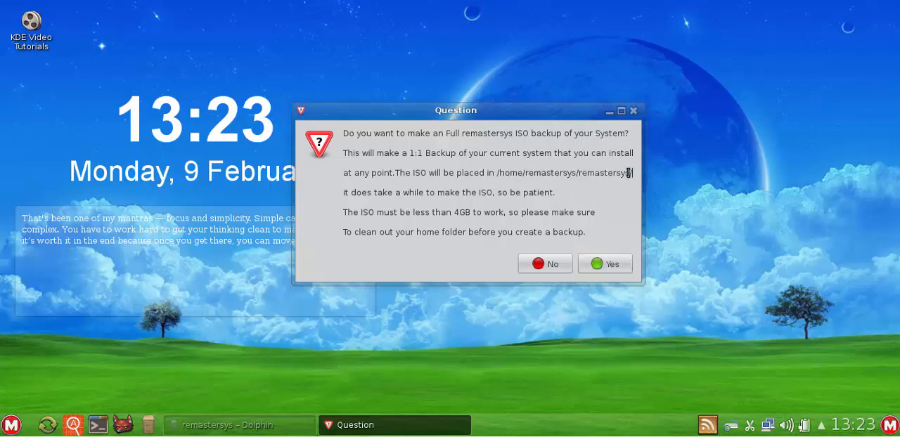
{"action": "double_click", "coordinate": [562, 172]}
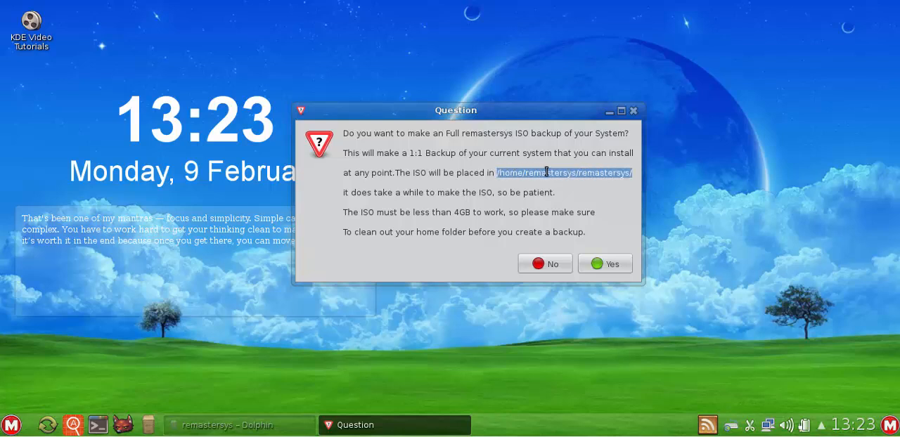
{"action": "mouse_move", "coordinate": [281, 191]}
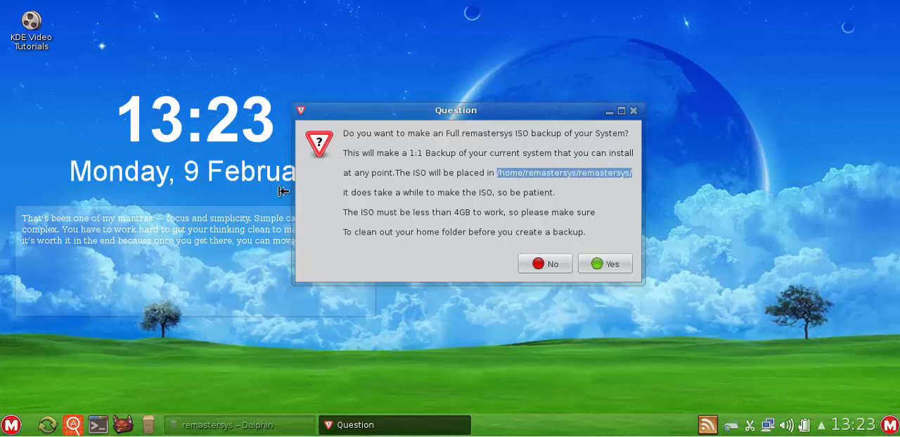
{"action": "left_click", "coordinate": [12, 425]}
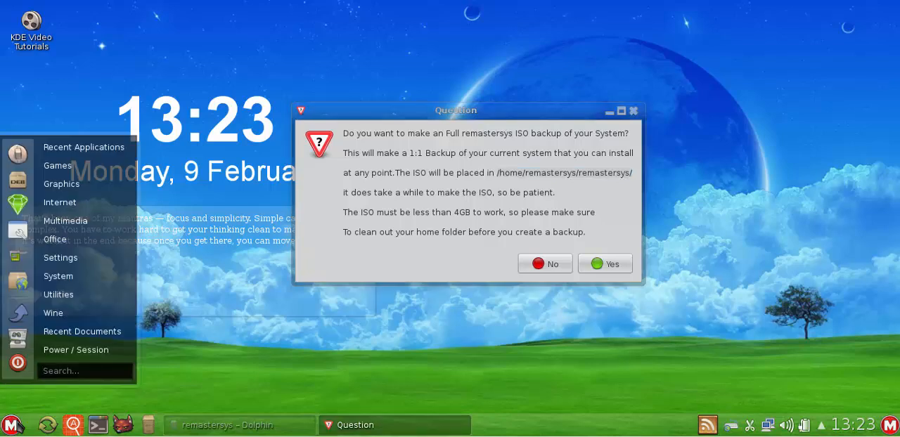
{"action": "mouse_move", "coordinate": [78, 295]}
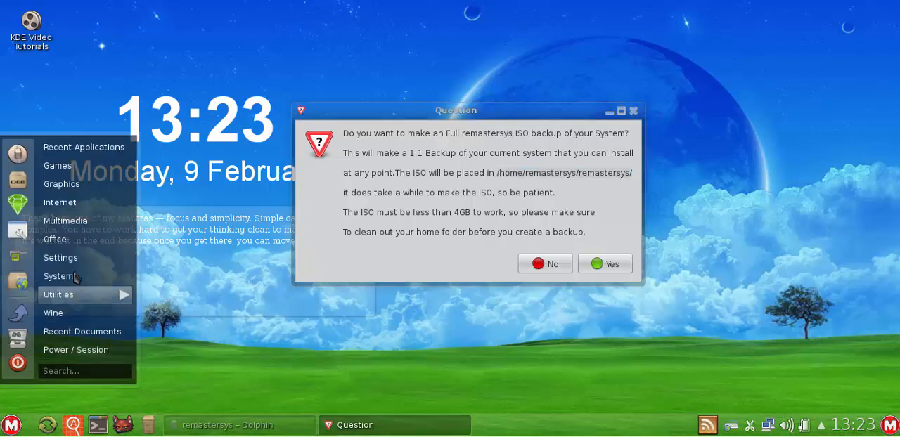
{"action": "left_click", "coordinate": [57, 275]}
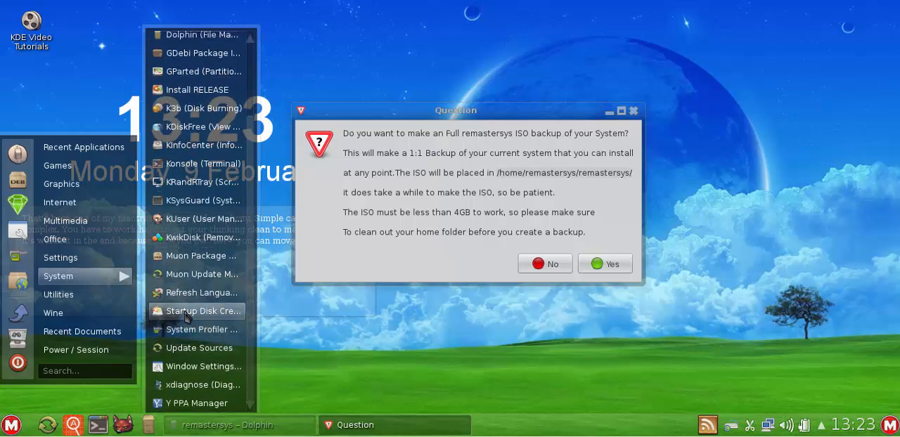
{"action": "mouse_move", "coordinate": [197, 321]}
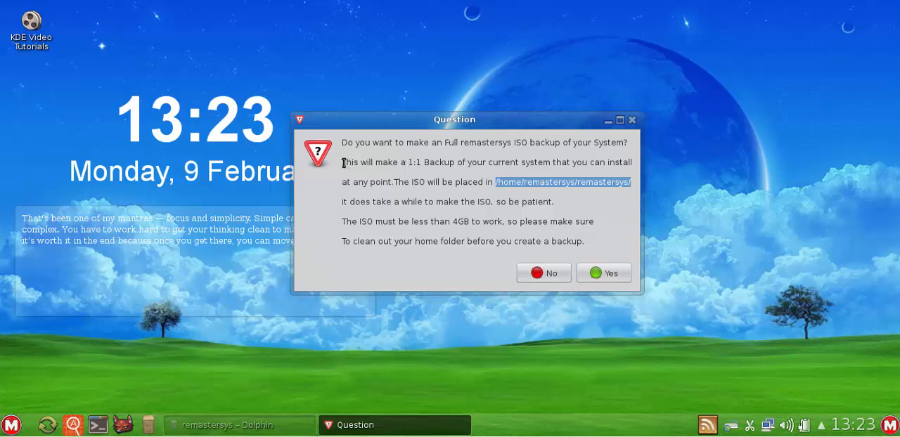
Highlight the 1:1 backup explanation and decline making a new full ISO backup
{"action": "left_click_drag", "start_coordinate": [341, 163], "coordinate": [548, 163]}
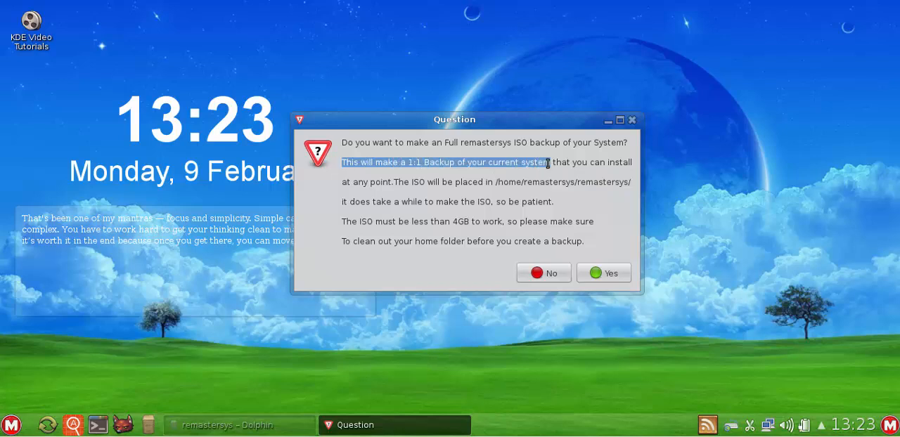
{"action": "mouse_move", "coordinate": [343, 222]}
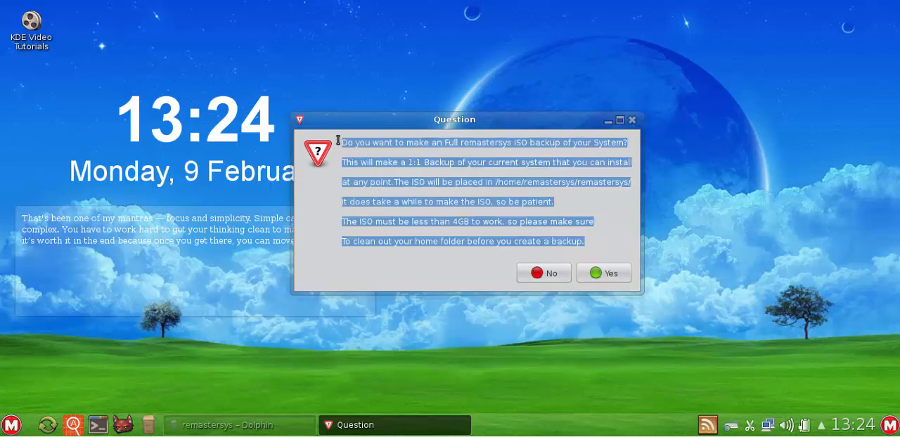
{"action": "mouse_move", "coordinate": [452, 193]}
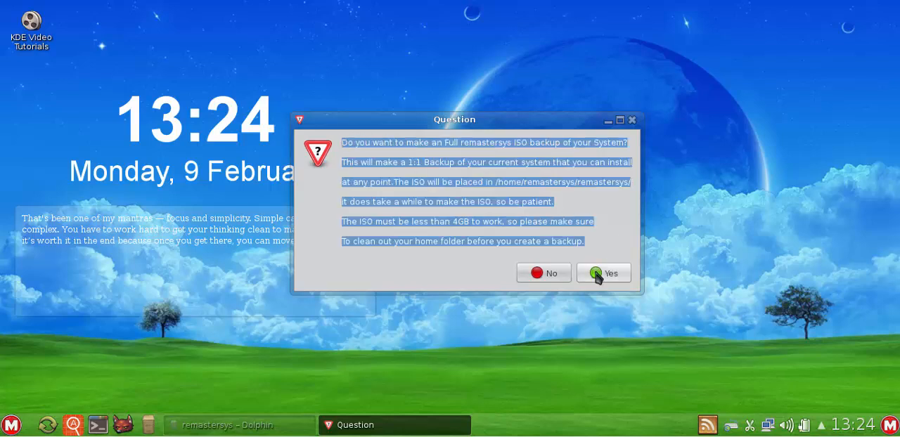
{"action": "mouse_move", "coordinate": [545, 275]}
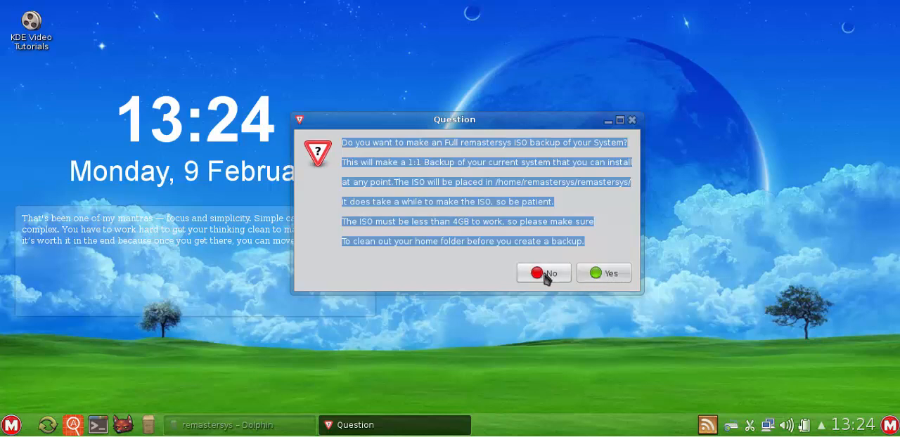
{"action": "left_click", "coordinate": [543, 272]}
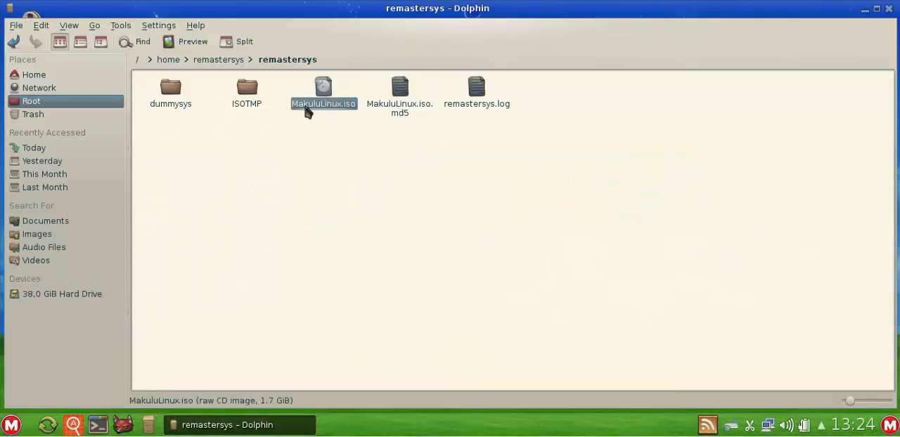
{"action": "mouse_move", "coordinate": [453, 239]}
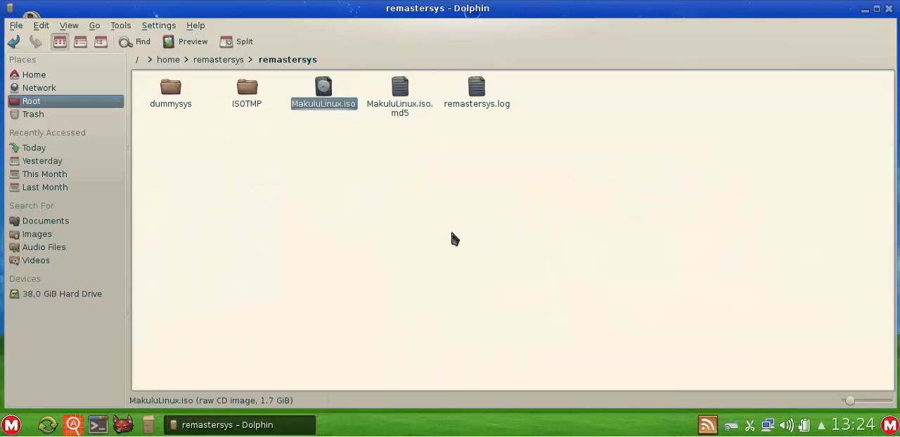
Select MakuluLinux.iso.md5 and the 1.7 GiB MakuluLinux.iso to view their details in Dolphin
{"action": "left_click", "coordinate": [399, 91]}
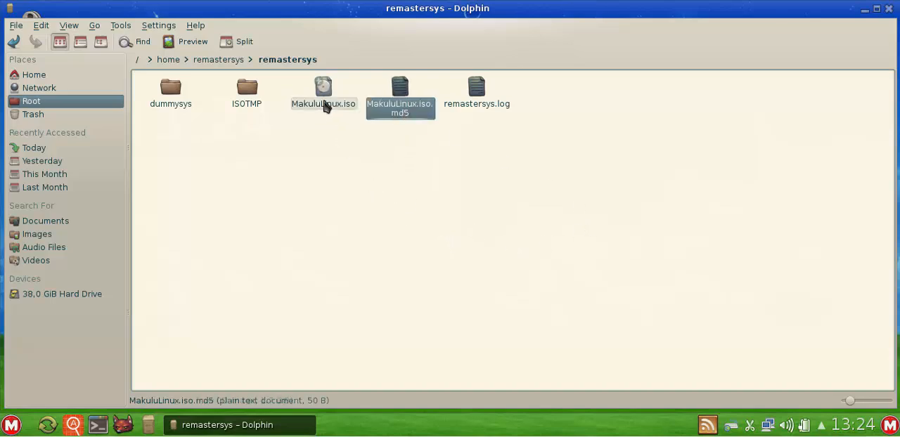
{"action": "left_click", "coordinate": [323, 91]}
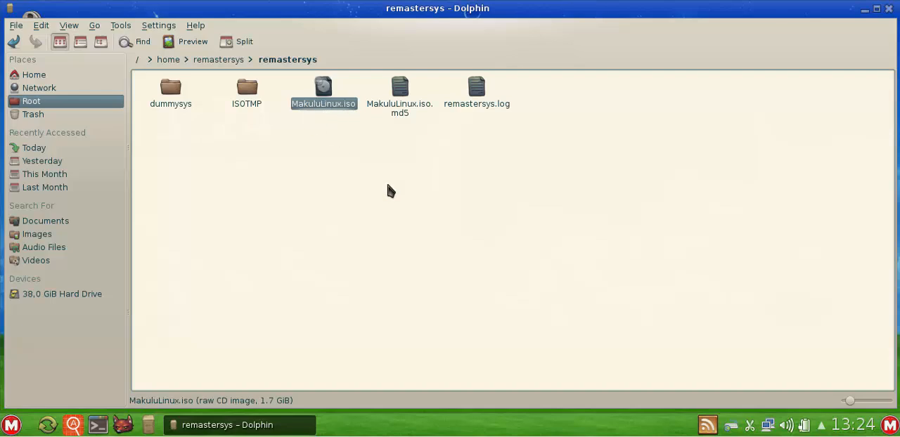
{"action": "mouse_move", "coordinate": [363, 180]}
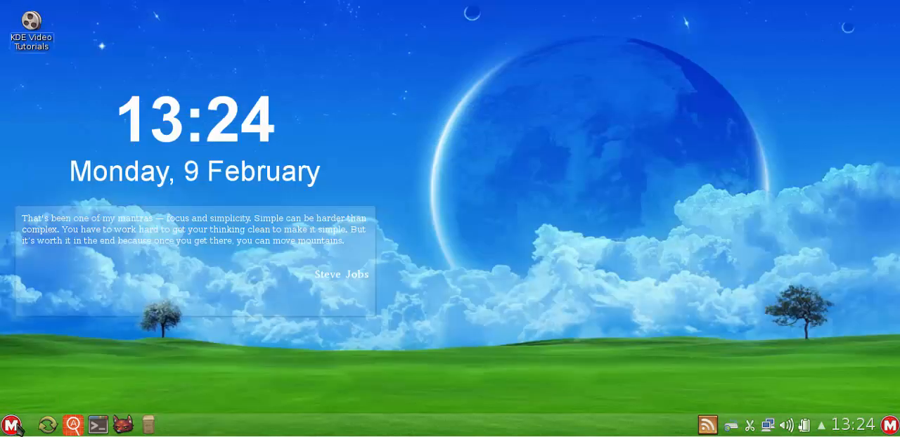
Open the application launcher to reach the System programs list with Backup
{"action": "left_click", "coordinate": [11, 425]}
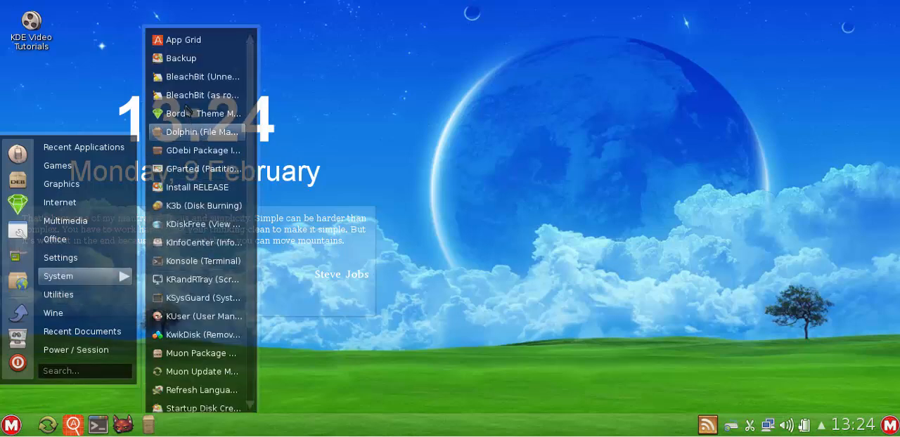
{"action": "mouse_move", "coordinate": [189, 59]}
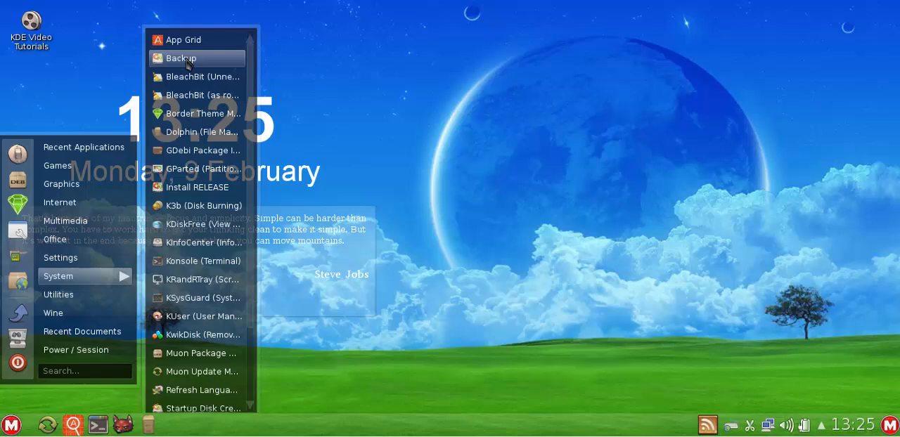
{"action": "mouse_move", "coordinate": [210, 64]}
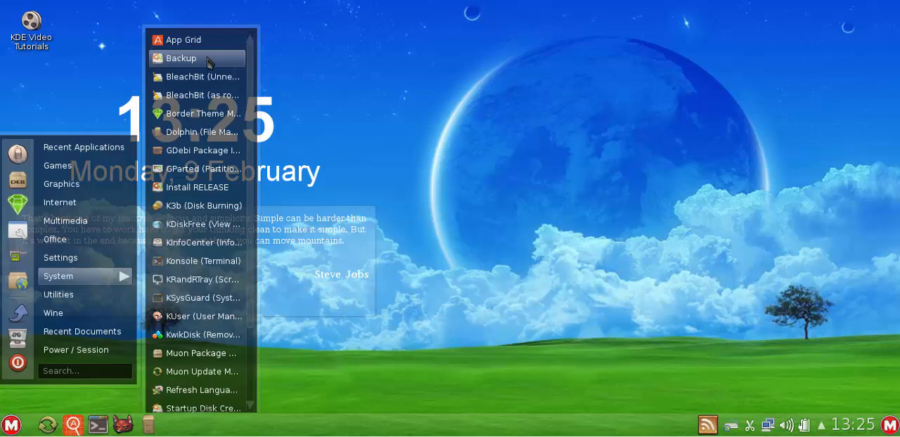
{"action": "mouse_move", "coordinate": [188, 66]}
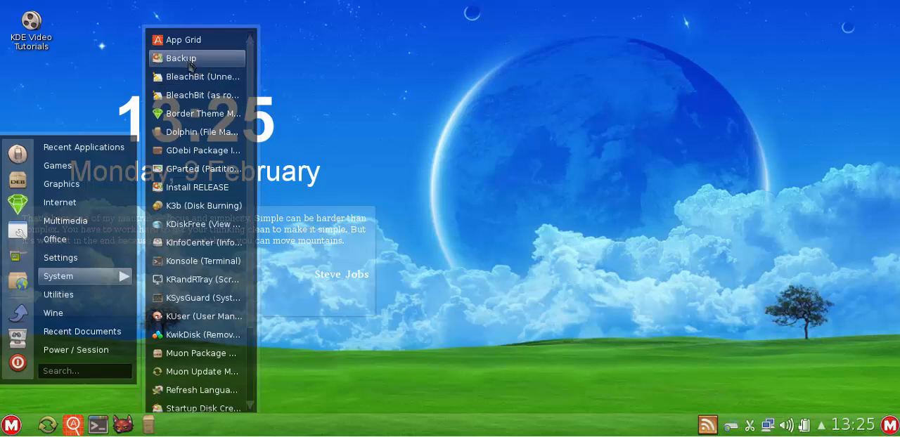
{"action": "mouse_move", "coordinate": [206, 64]}
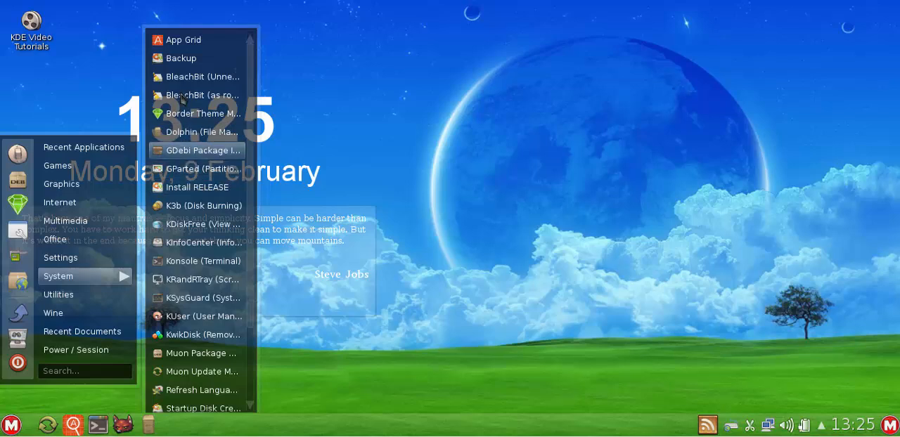
{"action": "mouse_move", "coordinate": [197, 59]}
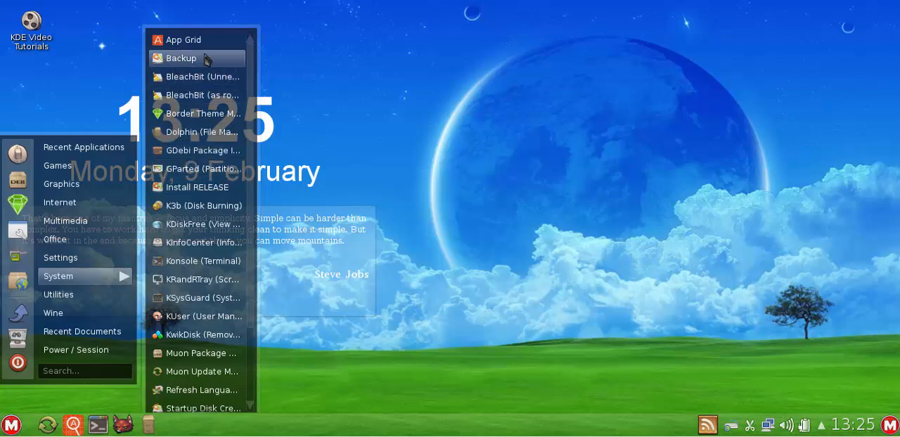
{"action": "mouse_move", "coordinate": [102, 276]}
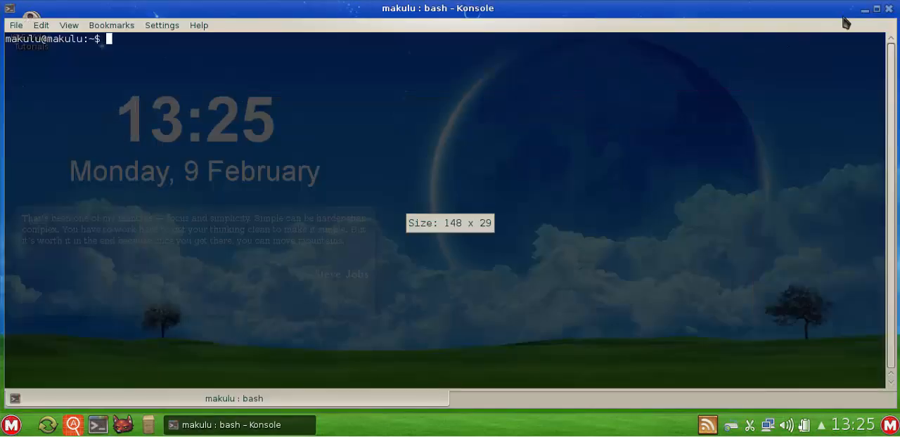
Unmaximize Konsole, drag it around to show the wobbly-window effect, then close it
{"action": "left_click", "coordinate": [877, 8]}
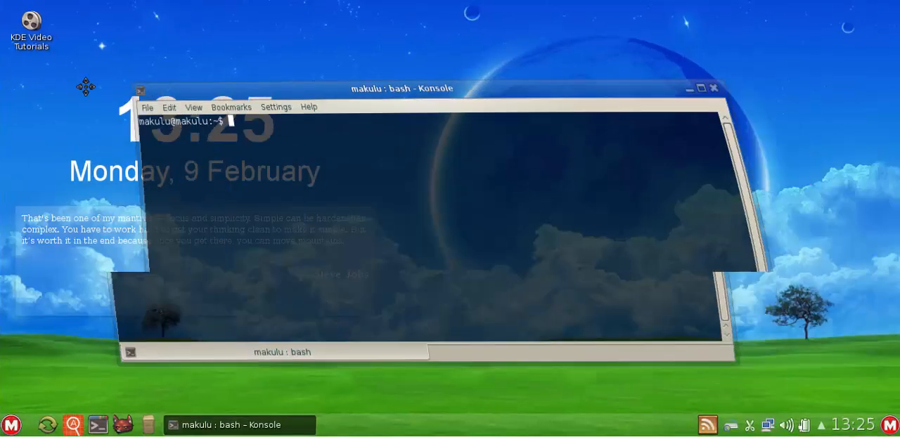
{"action": "left_click_drag", "start_coordinate": [402, 89], "coordinate": [719, 81]}
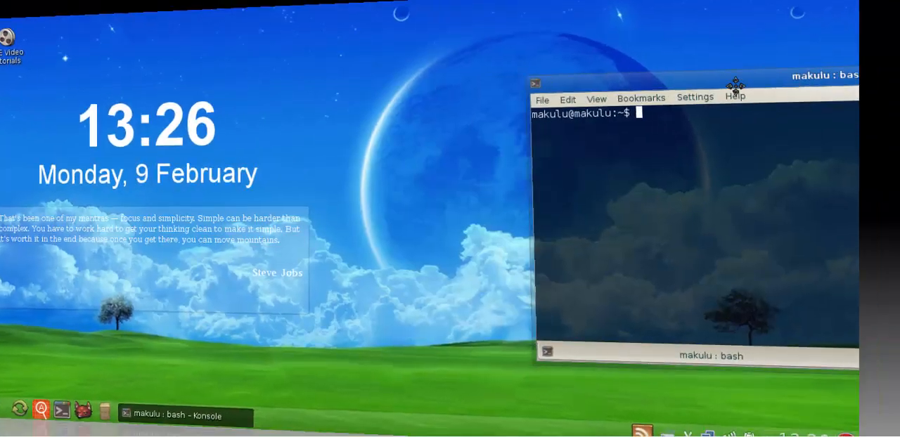
{"action": "left_click_drag", "start_coordinate": [733, 84], "coordinate": [292, 91]}
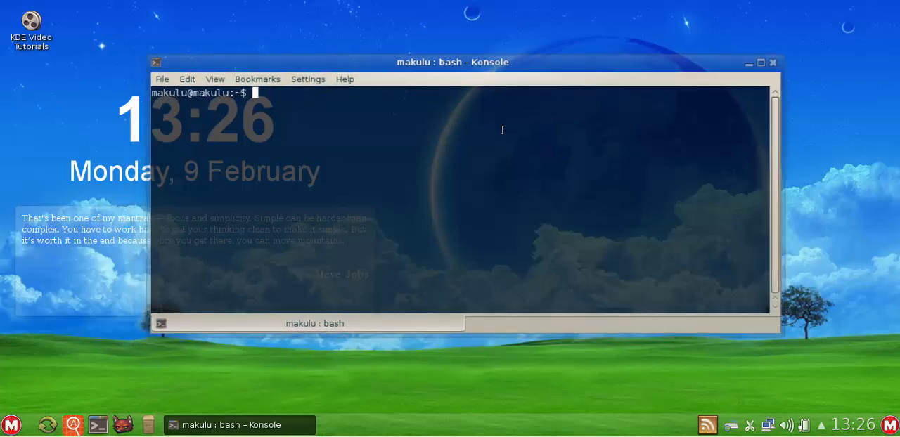
{"action": "left_click", "coordinate": [772, 62]}
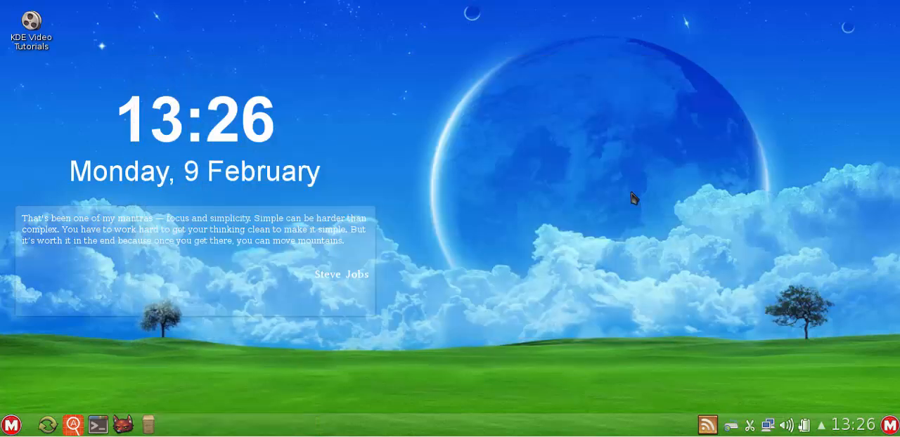
{"action": "mouse_move", "coordinate": [537, 241]}
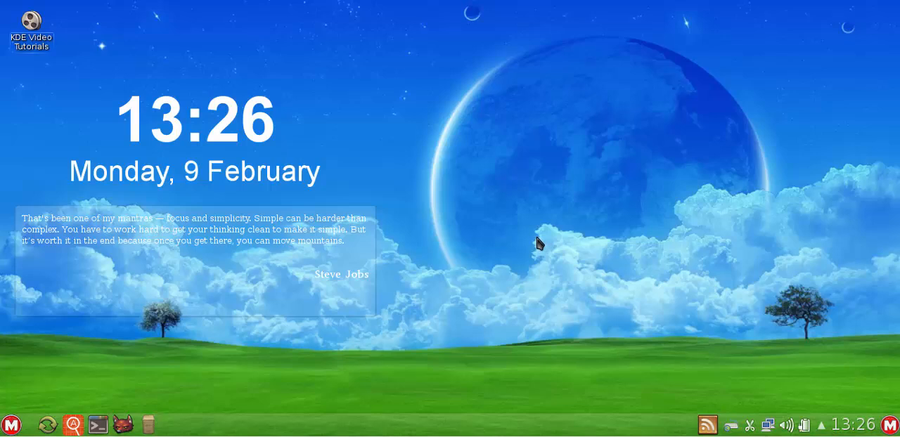